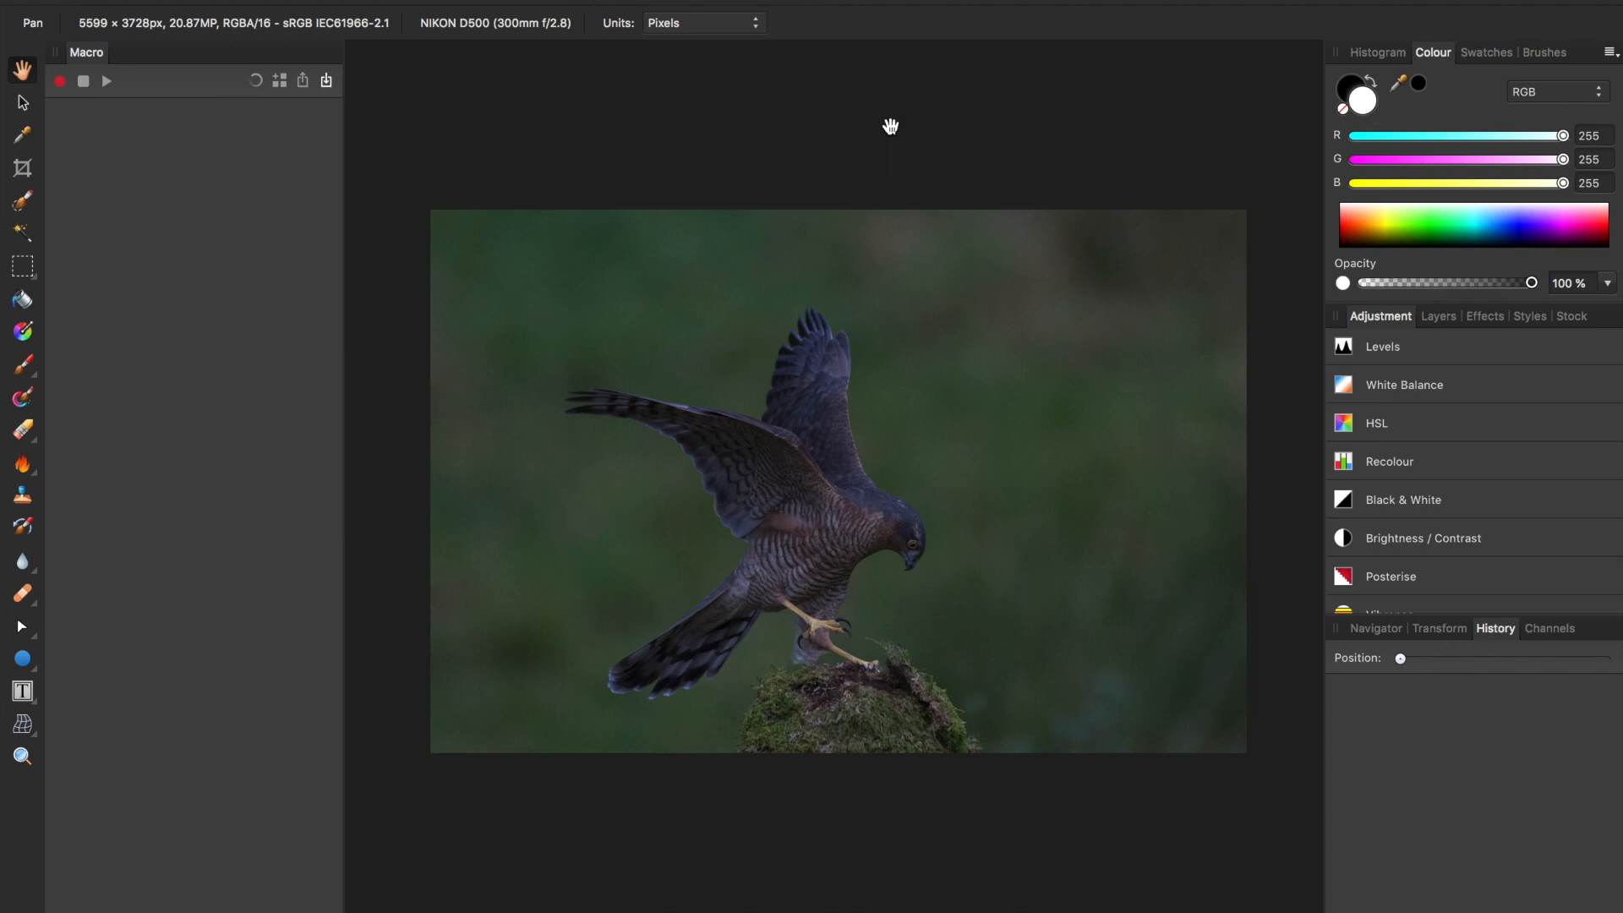
pyautogui.moveTo(964, 285)
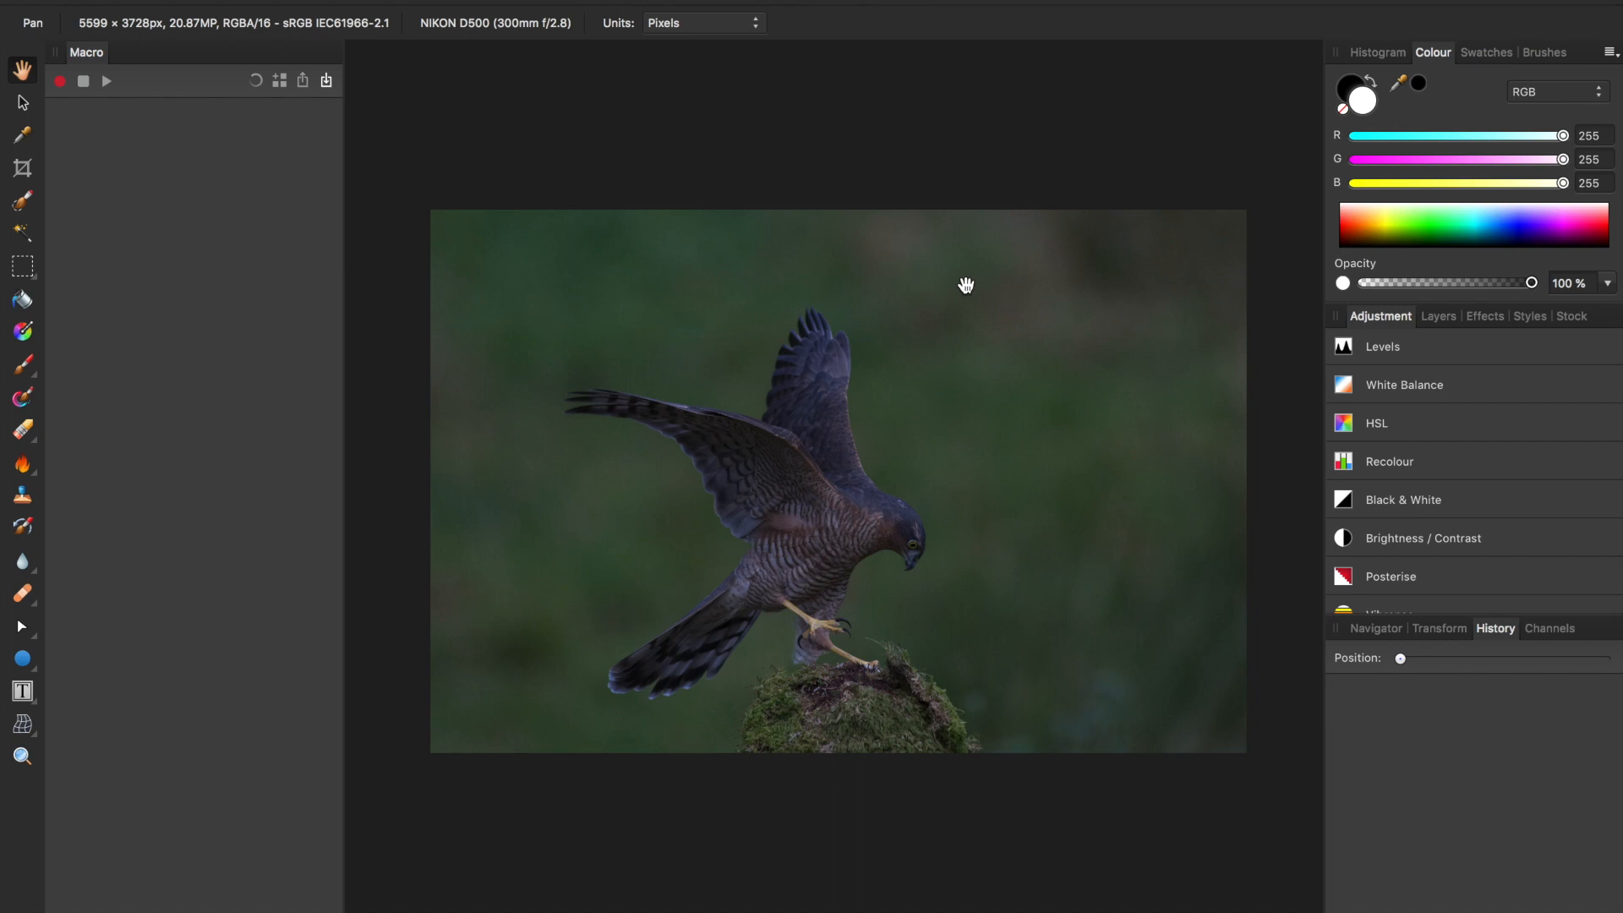
pyautogui.moveTo(1426, 441)
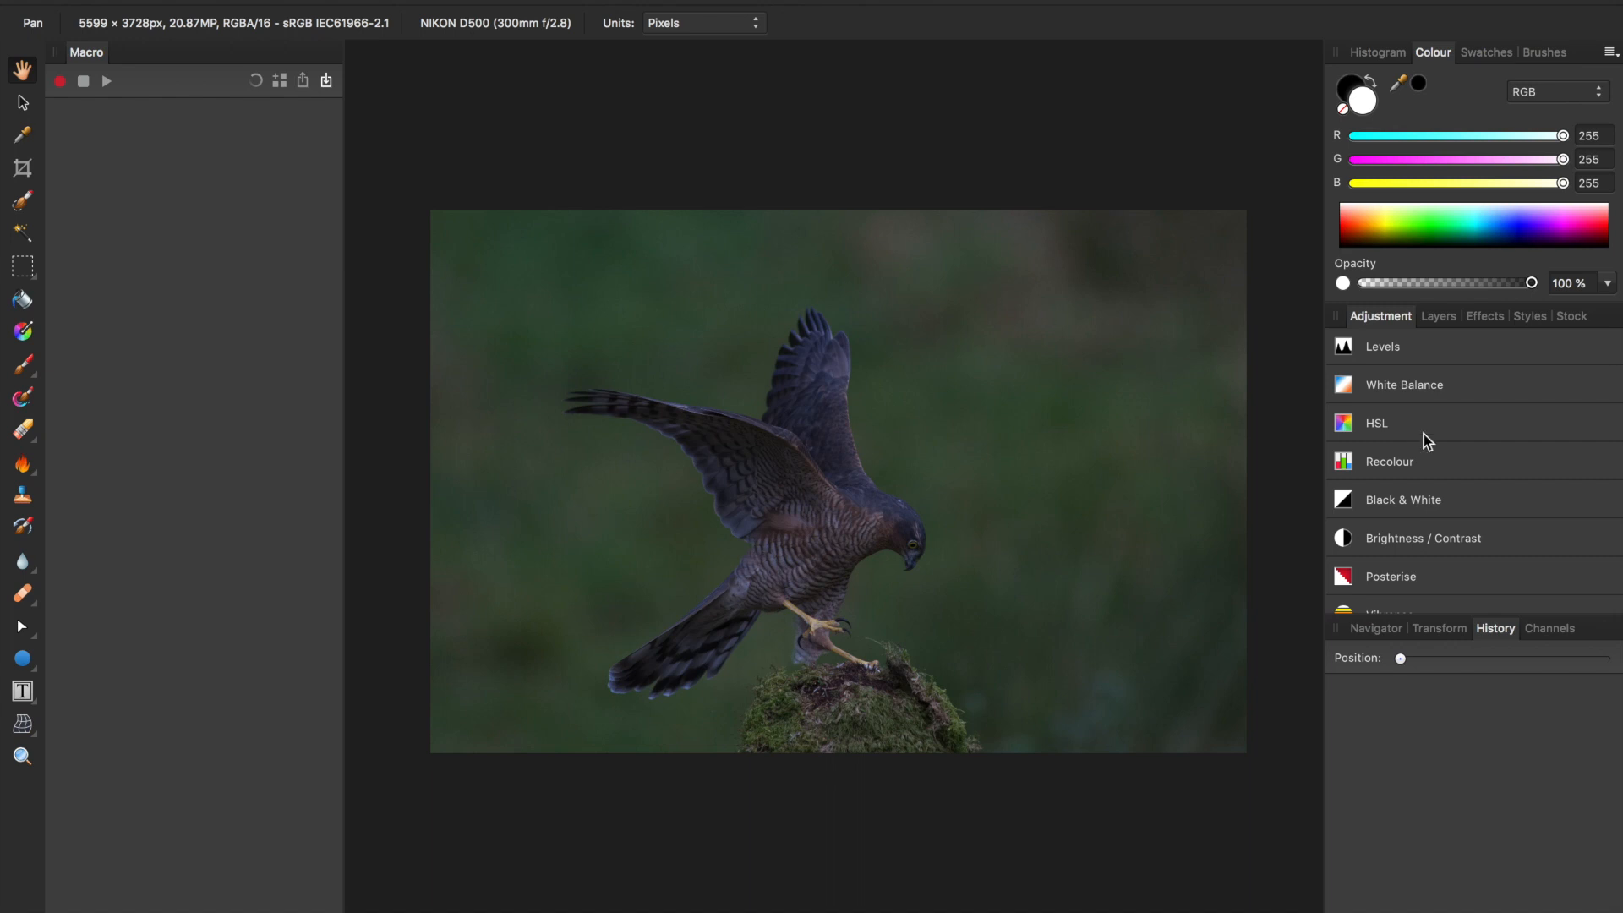
# - Add a Levels adjustment with white level 43% and black level 3%, then merge it
pyautogui.click(1384, 346)
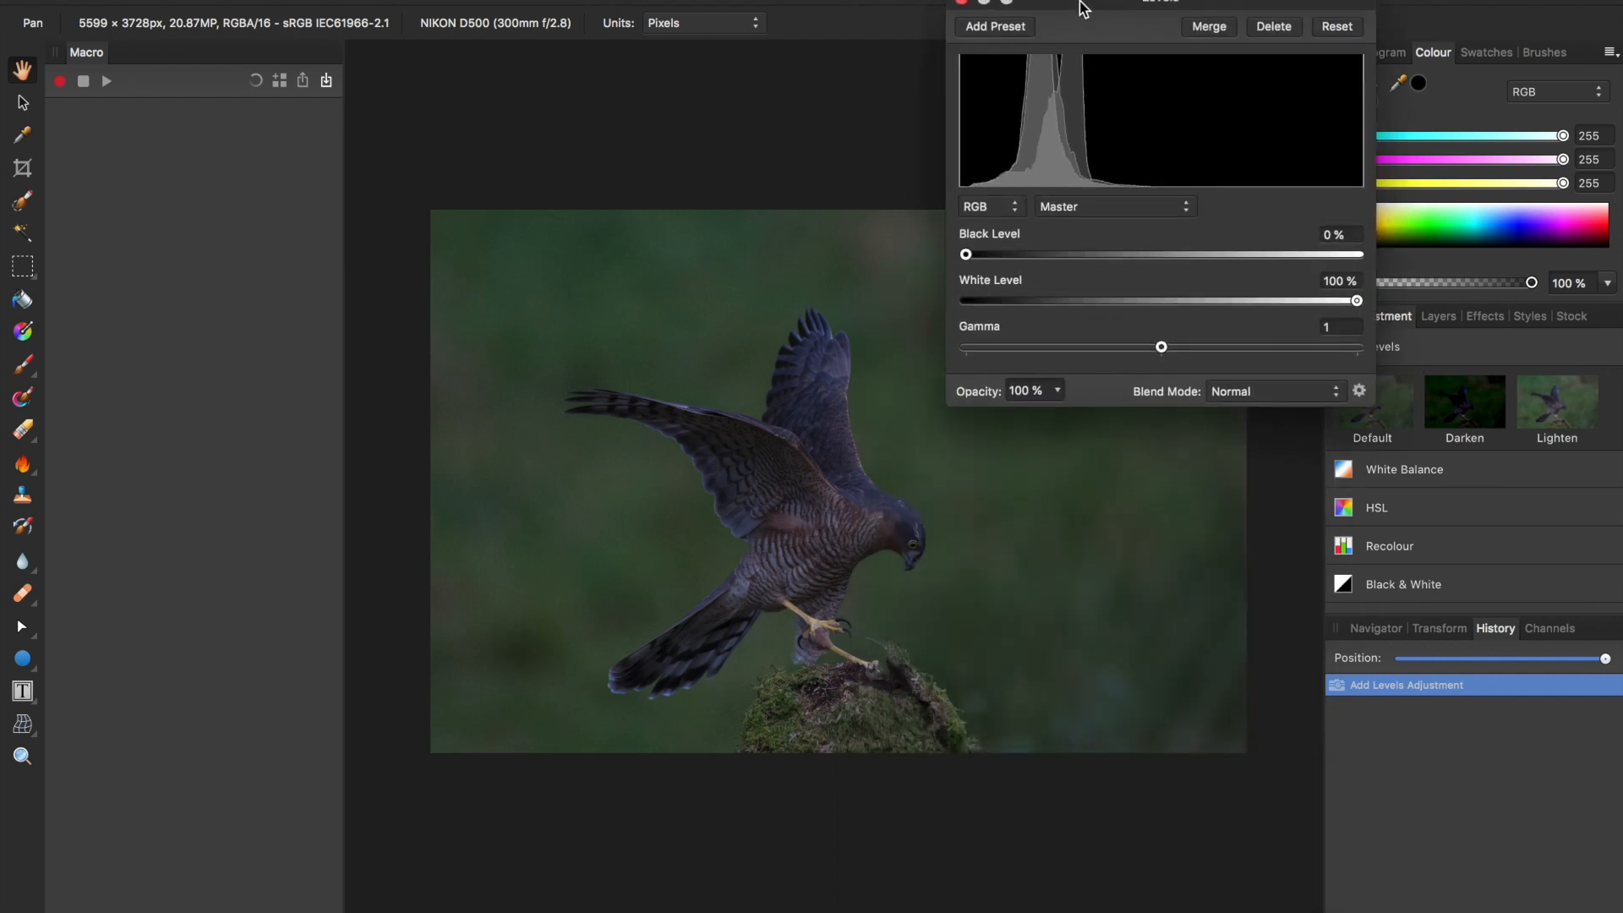
pyautogui.moveTo(1356, 300); pyautogui.dragTo(1267, 301)
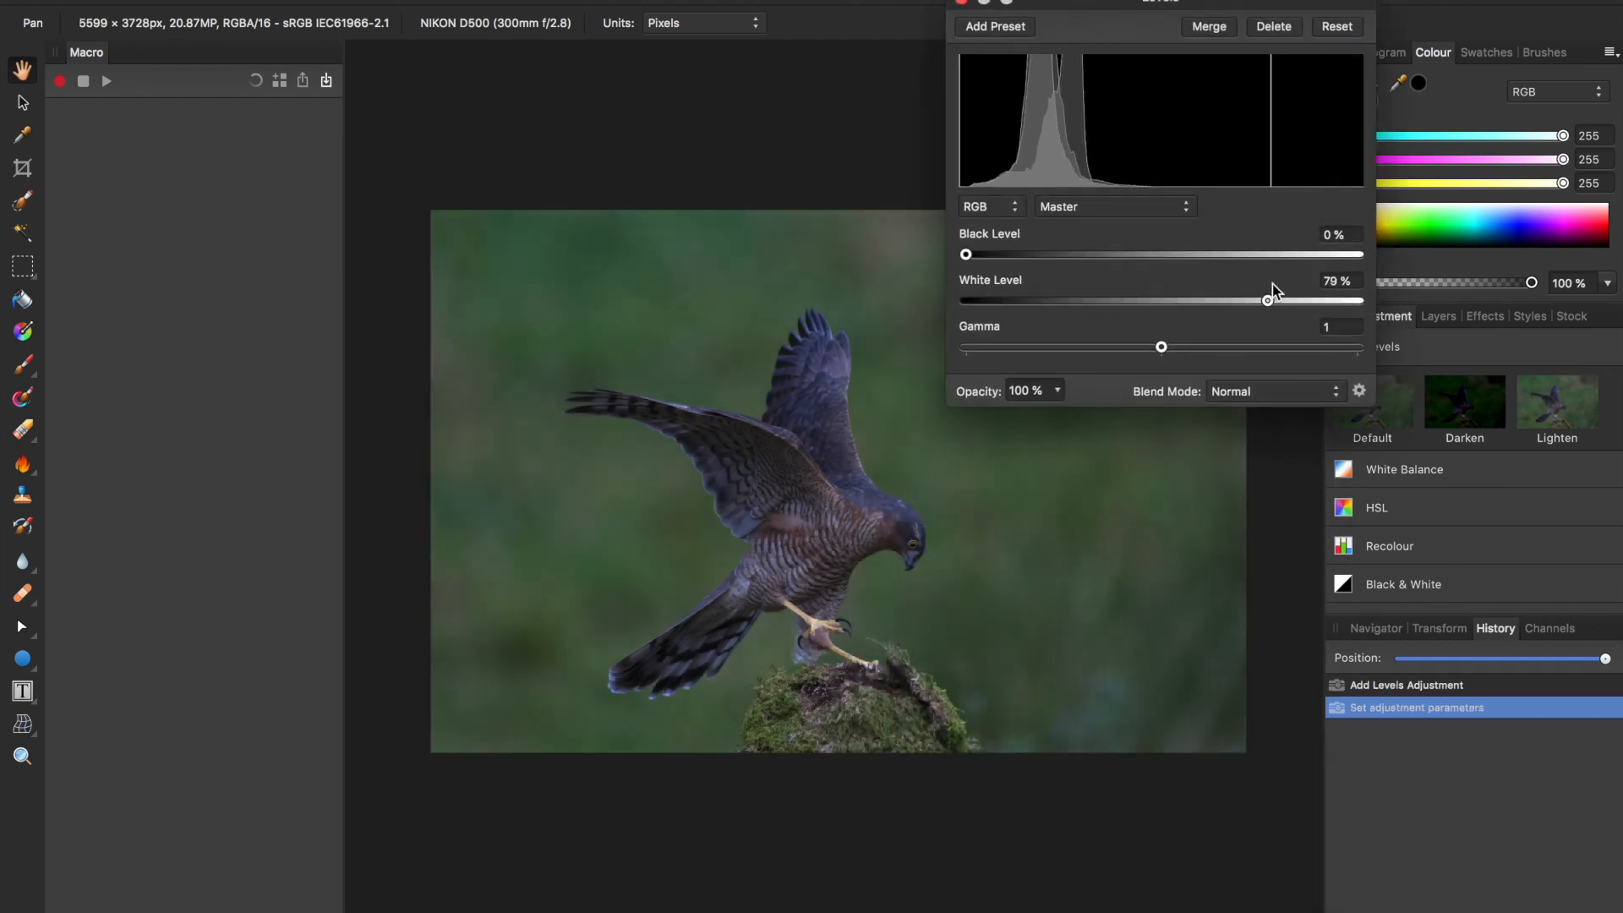
pyautogui.moveTo(1269, 300); pyautogui.dragTo(1134, 300)
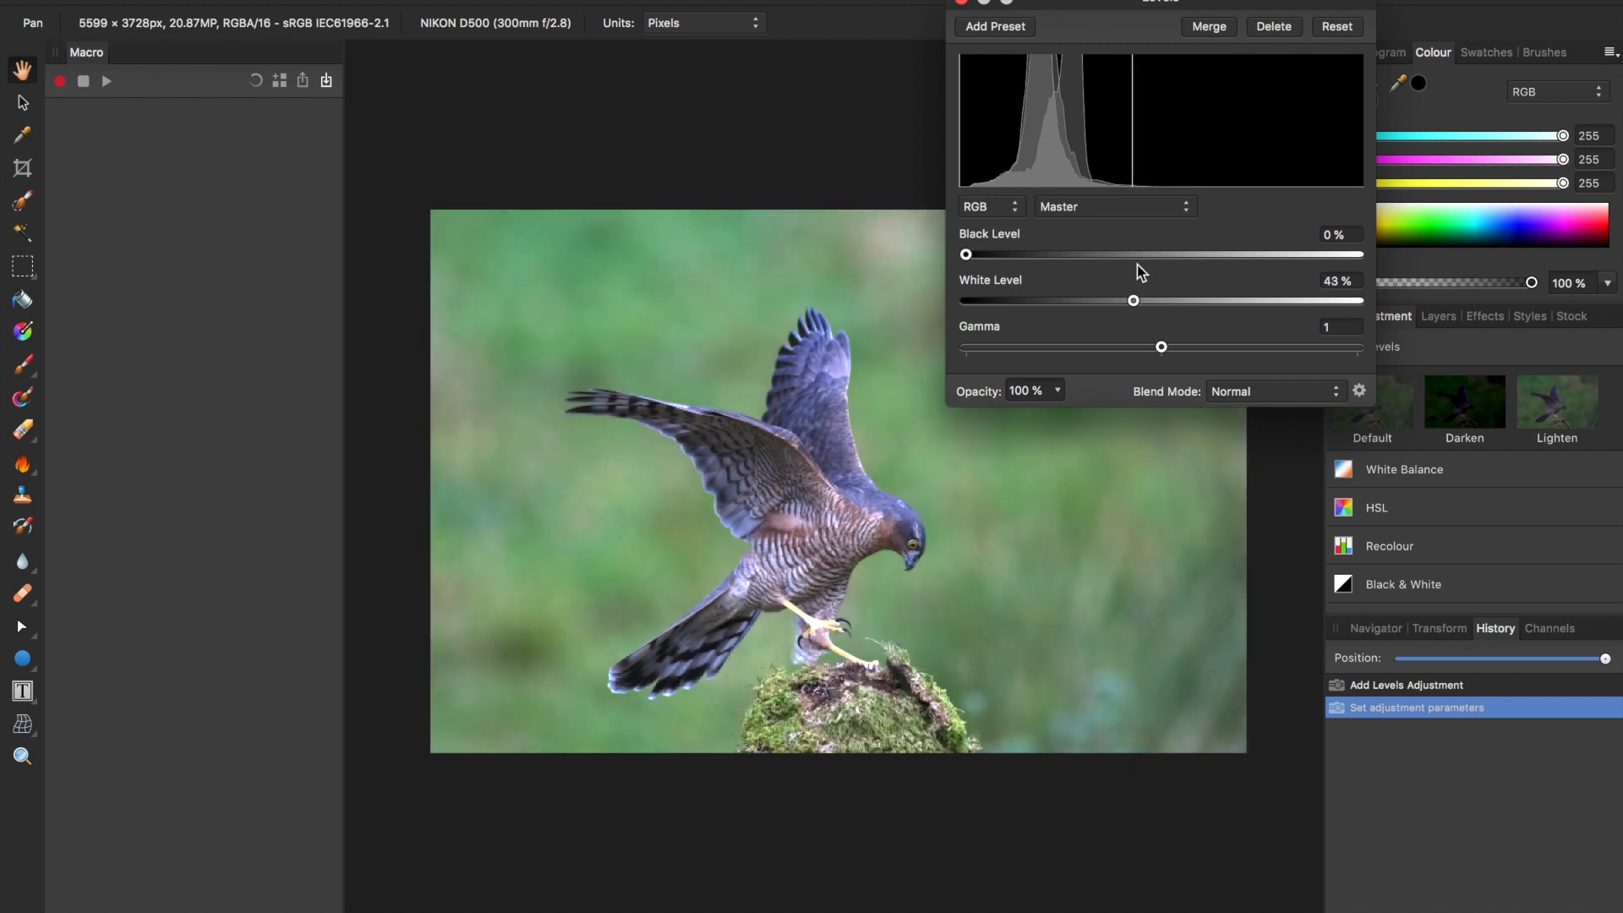
pyautogui.moveTo(1133, 300); pyautogui.dragTo(1127, 300)
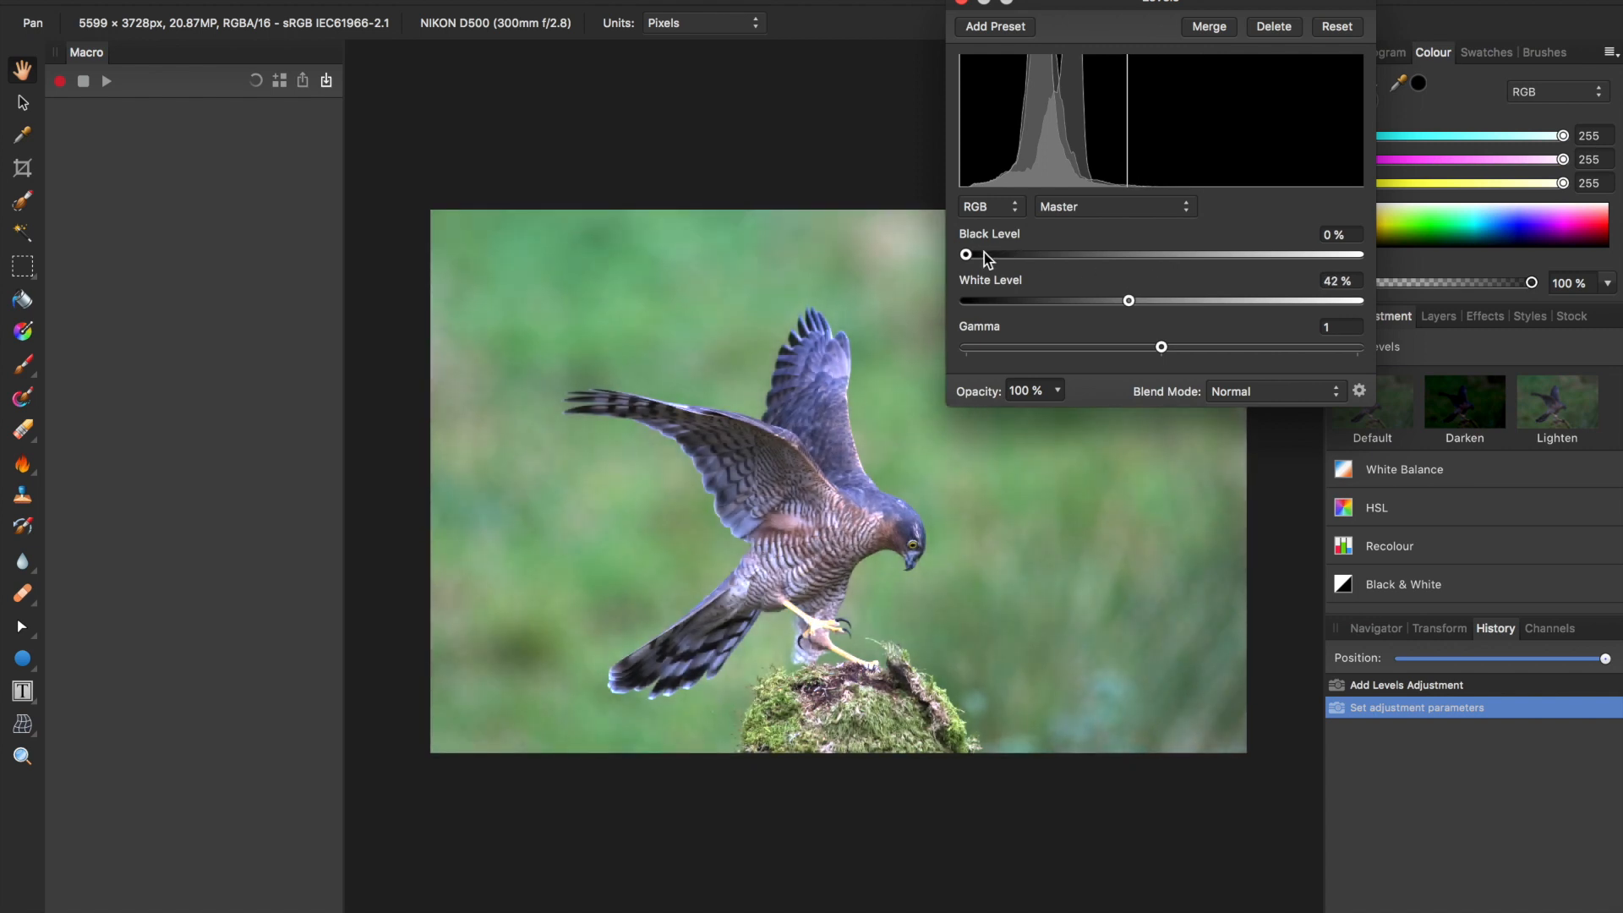
pyautogui.moveTo(965, 255); pyautogui.dragTo(975, 254)
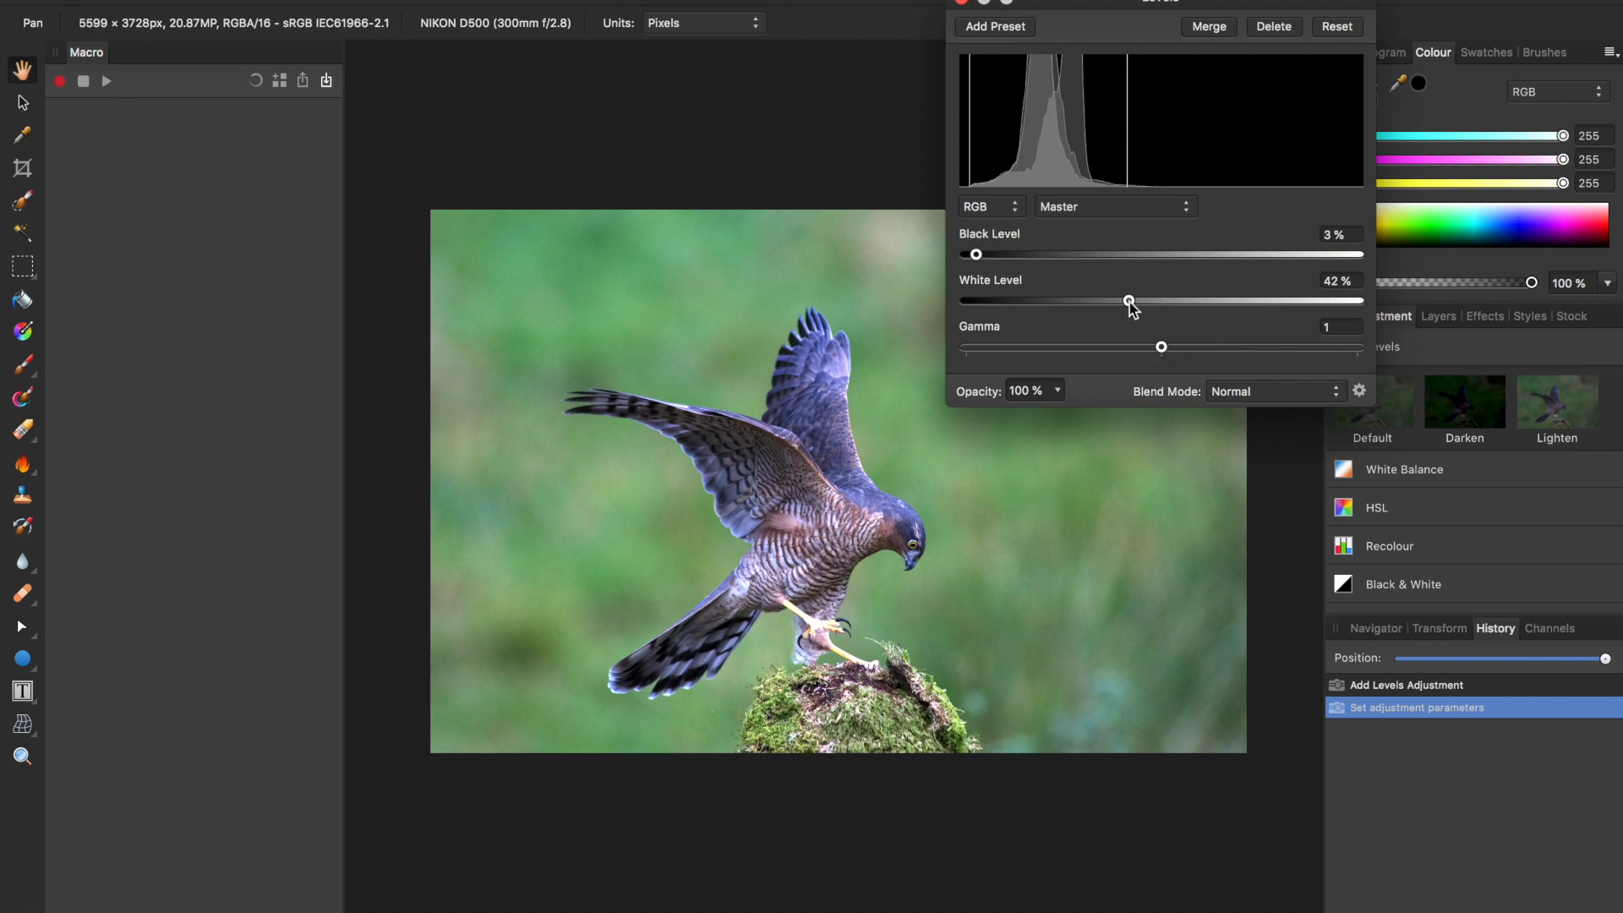
pyautogui.moveTo(1127, 300); pyautogui.dragTo(1136, 300)
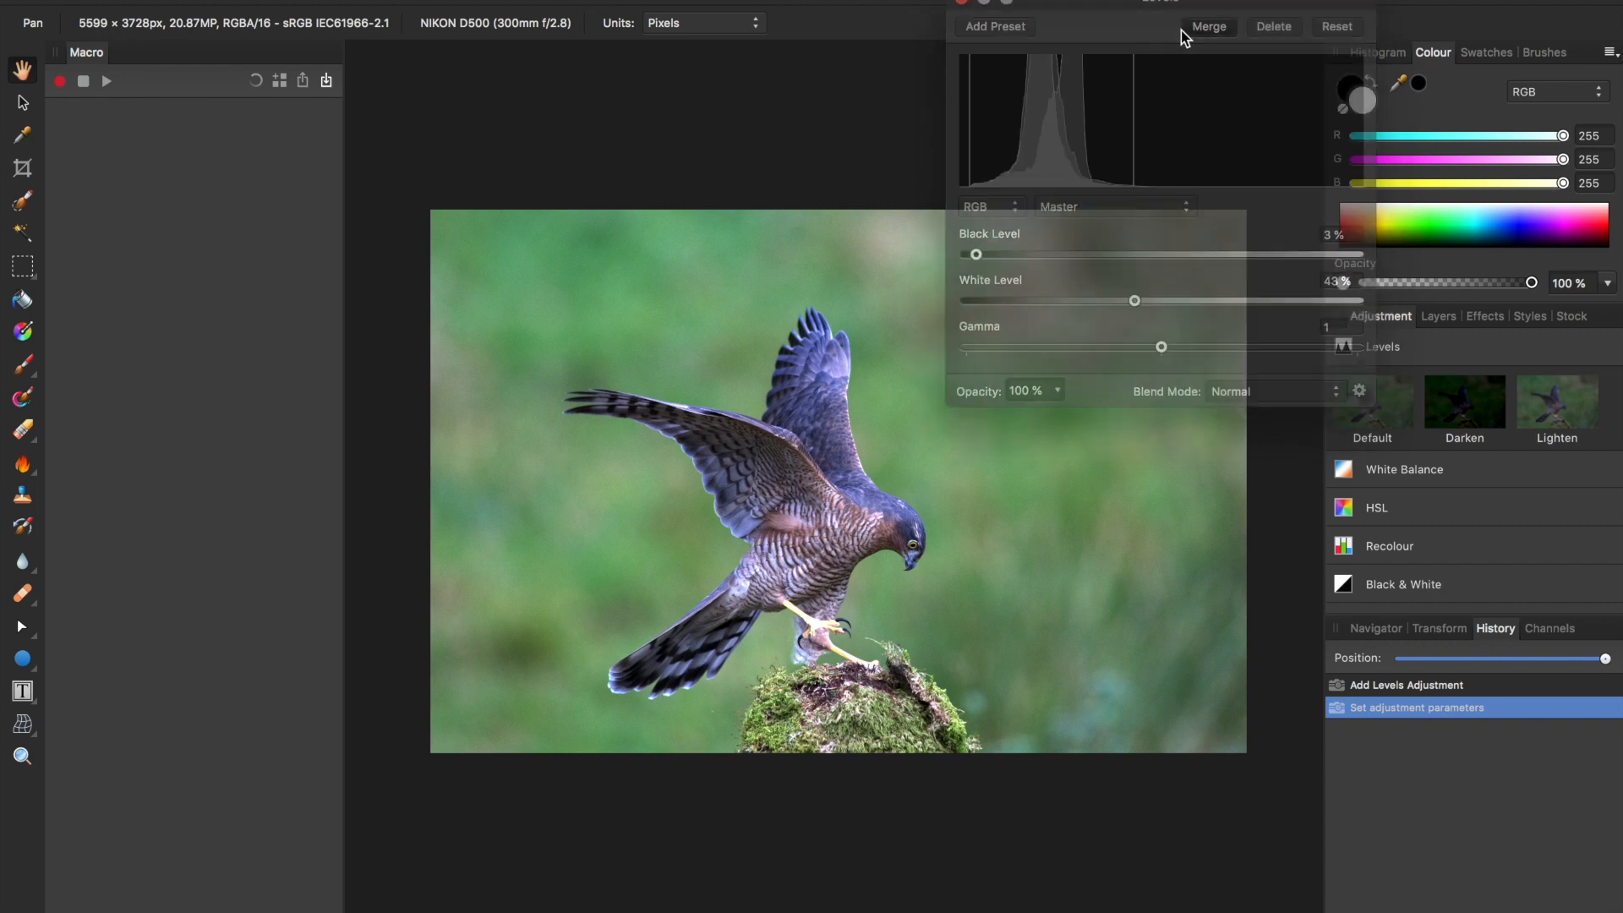
pyautogui.click(1207, 26)
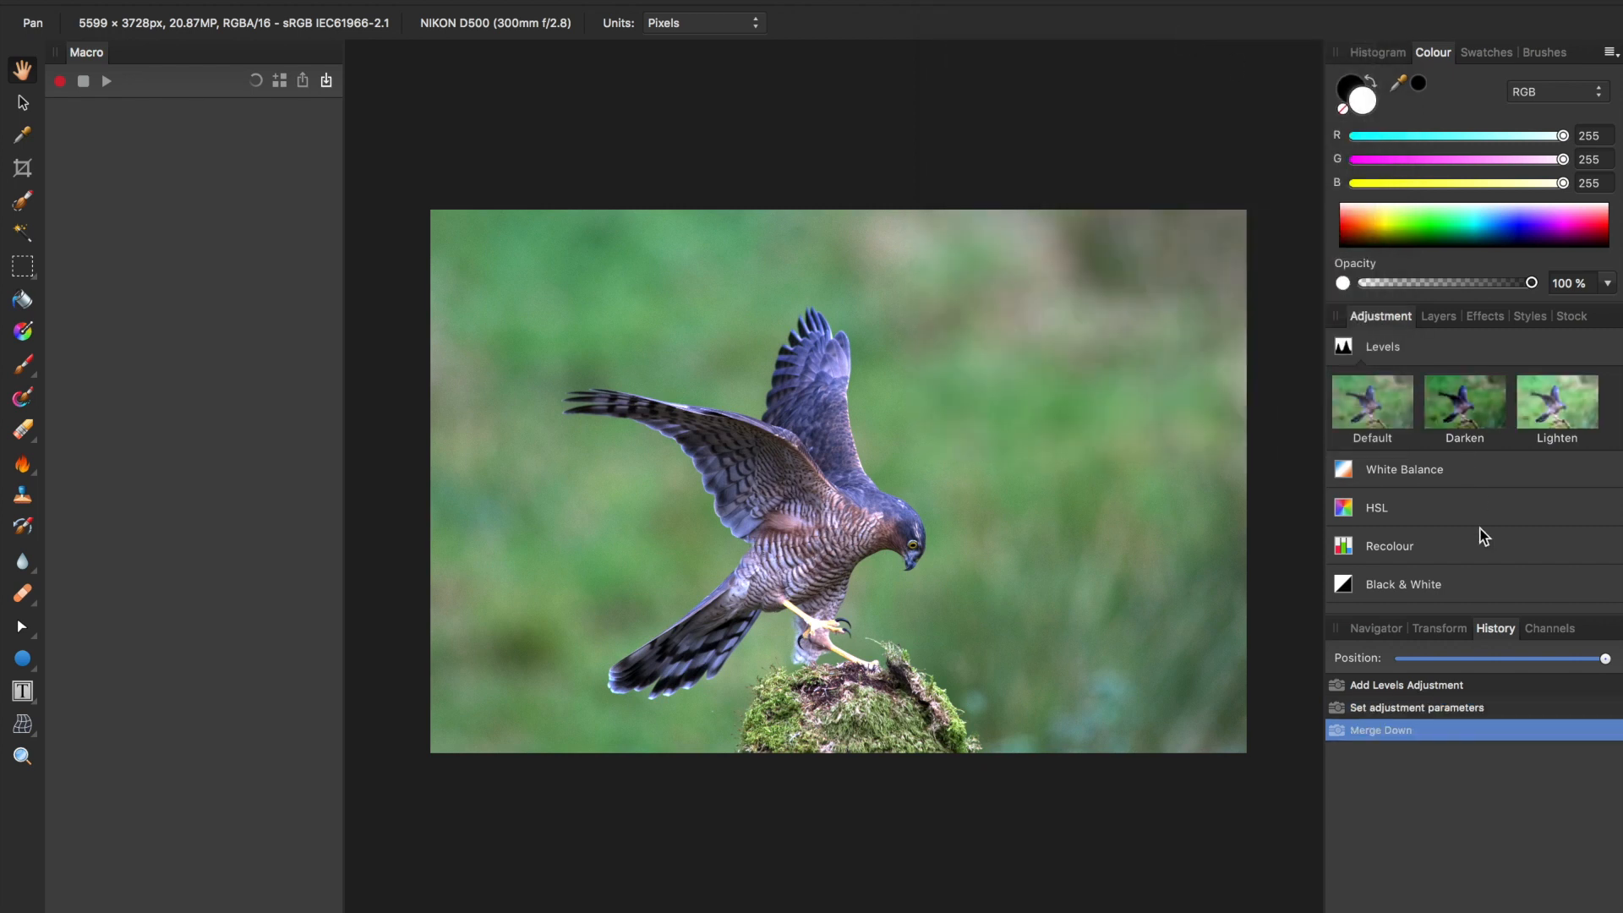
# - Add a Shadows/Highlights adjustment and lift the shadows to 73%
pyautogui.scroll(-3)
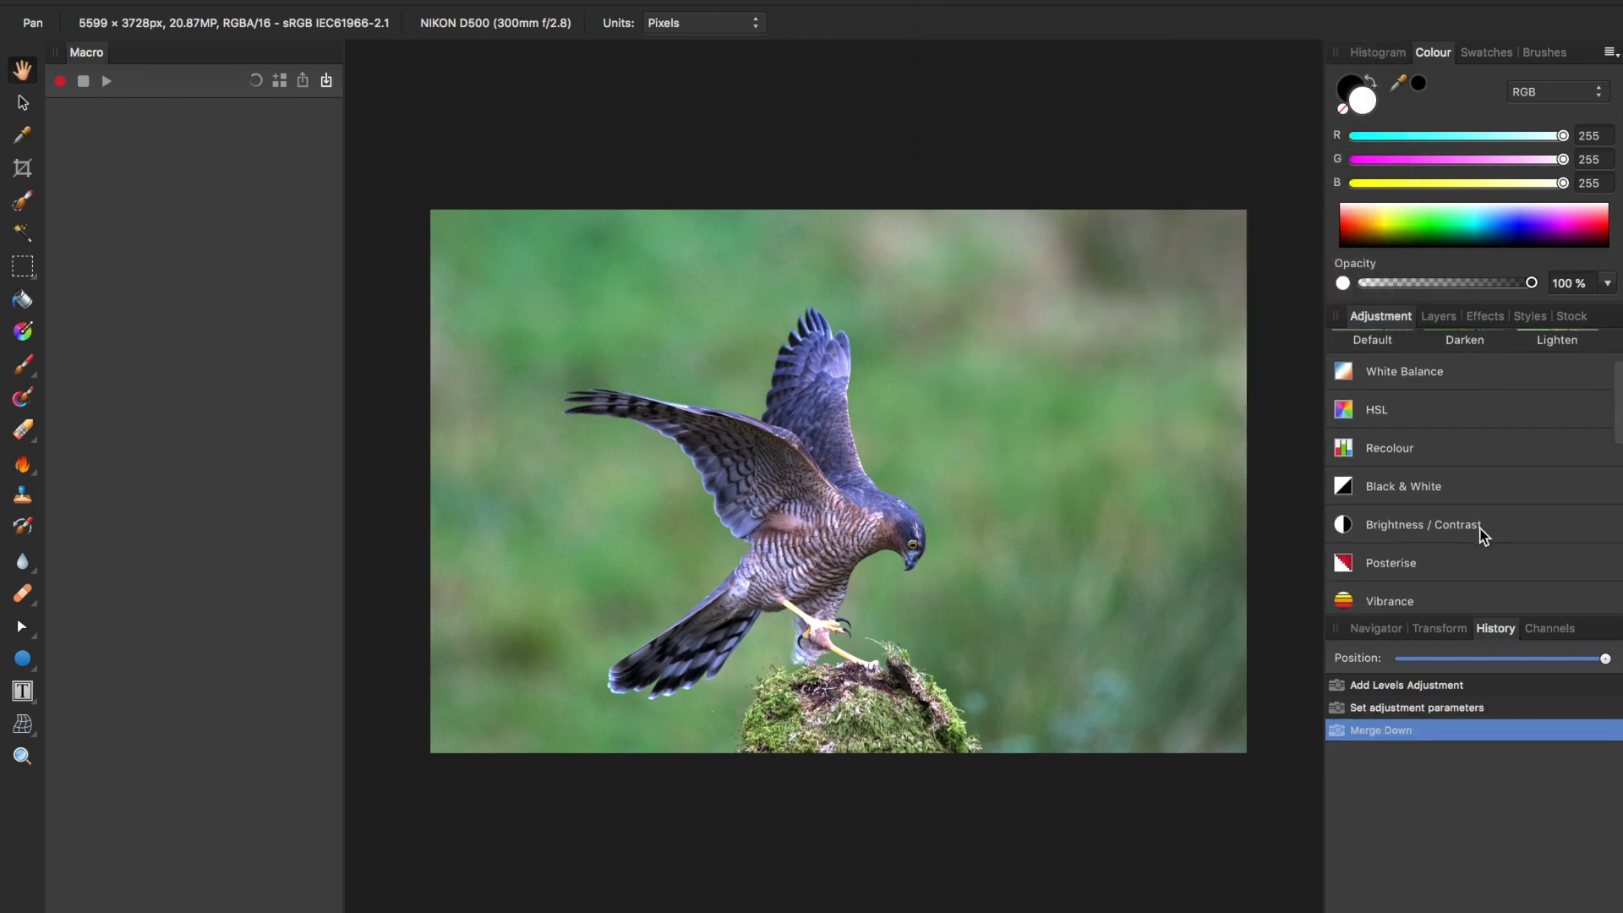
pyautogui.scroll(-3)
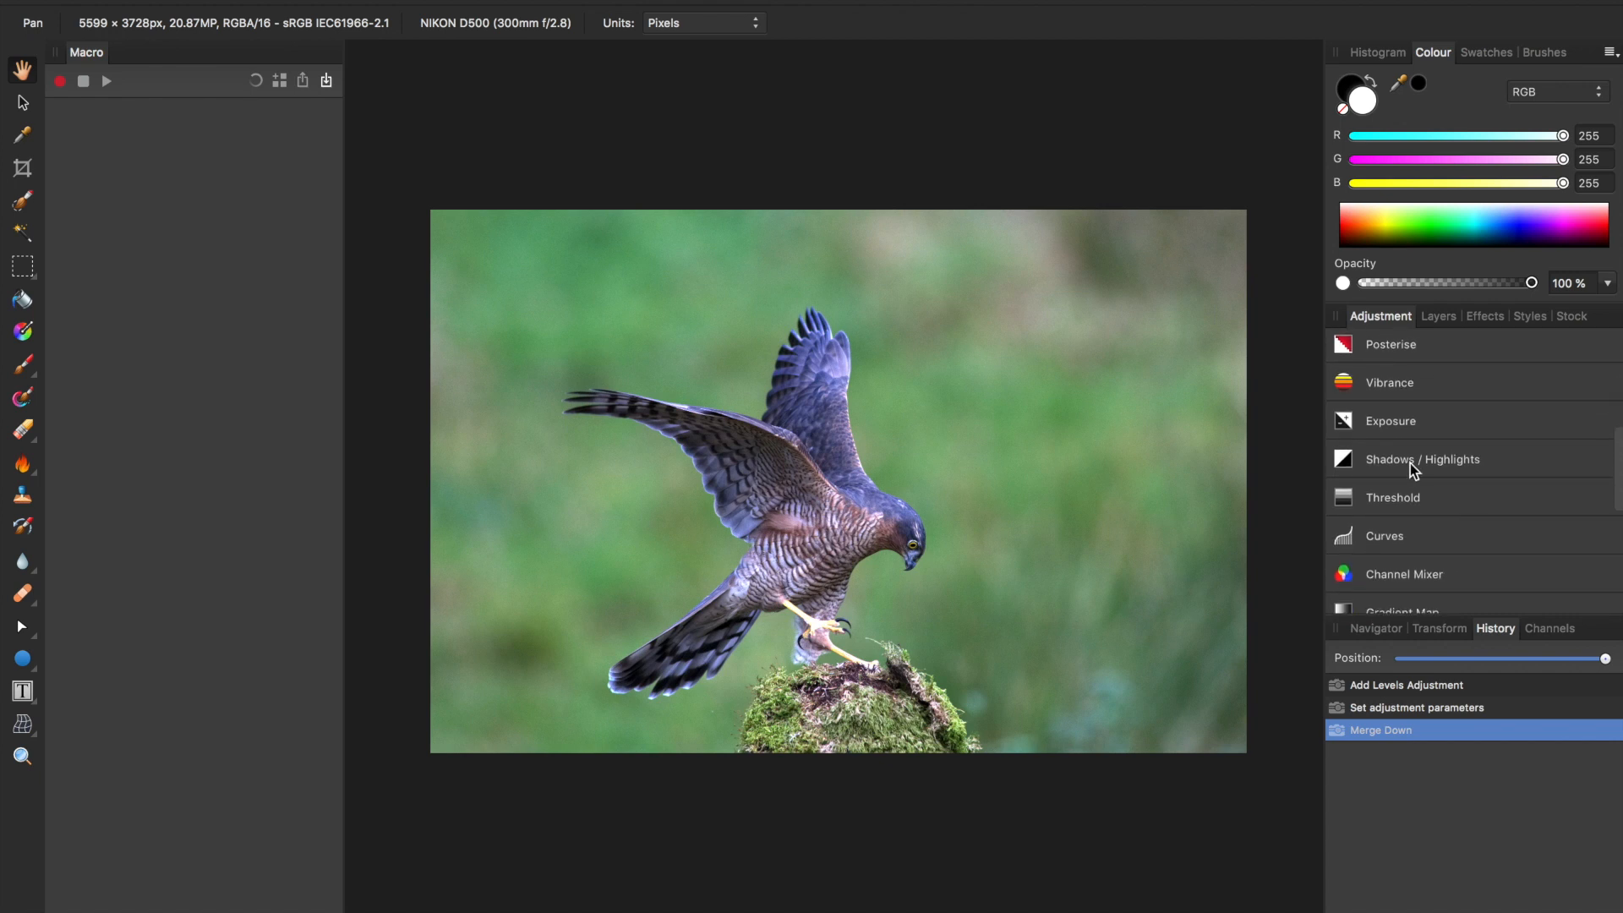
pyautogui.click(1425, 458)
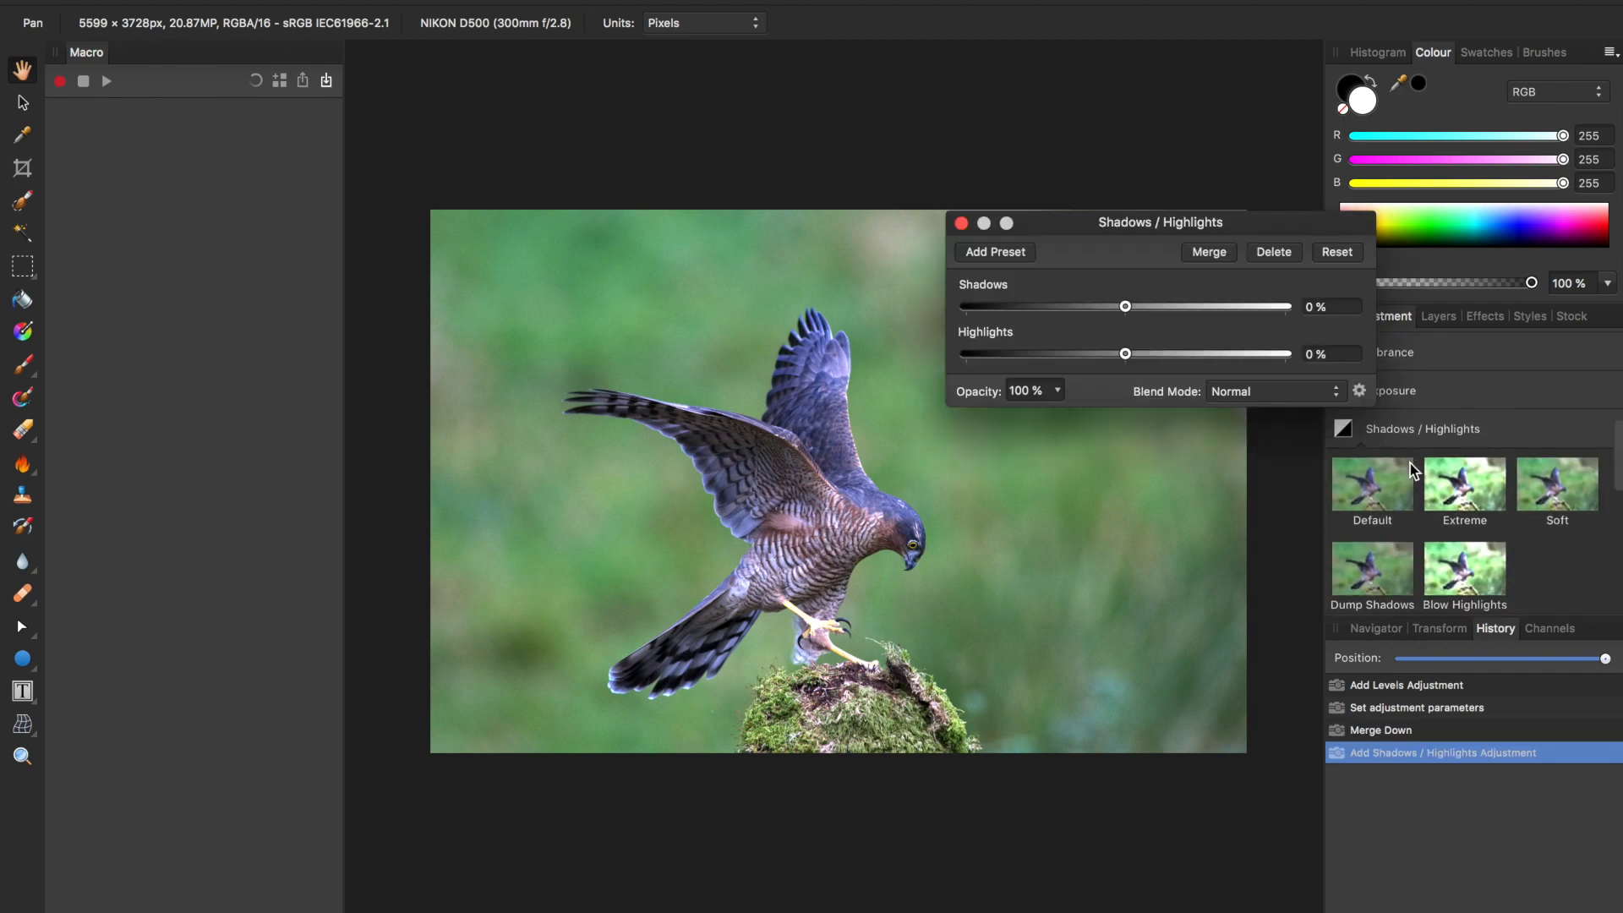
pyautogui.moveTo(1126, 306); pyautogui.dragTo(1140, 306)
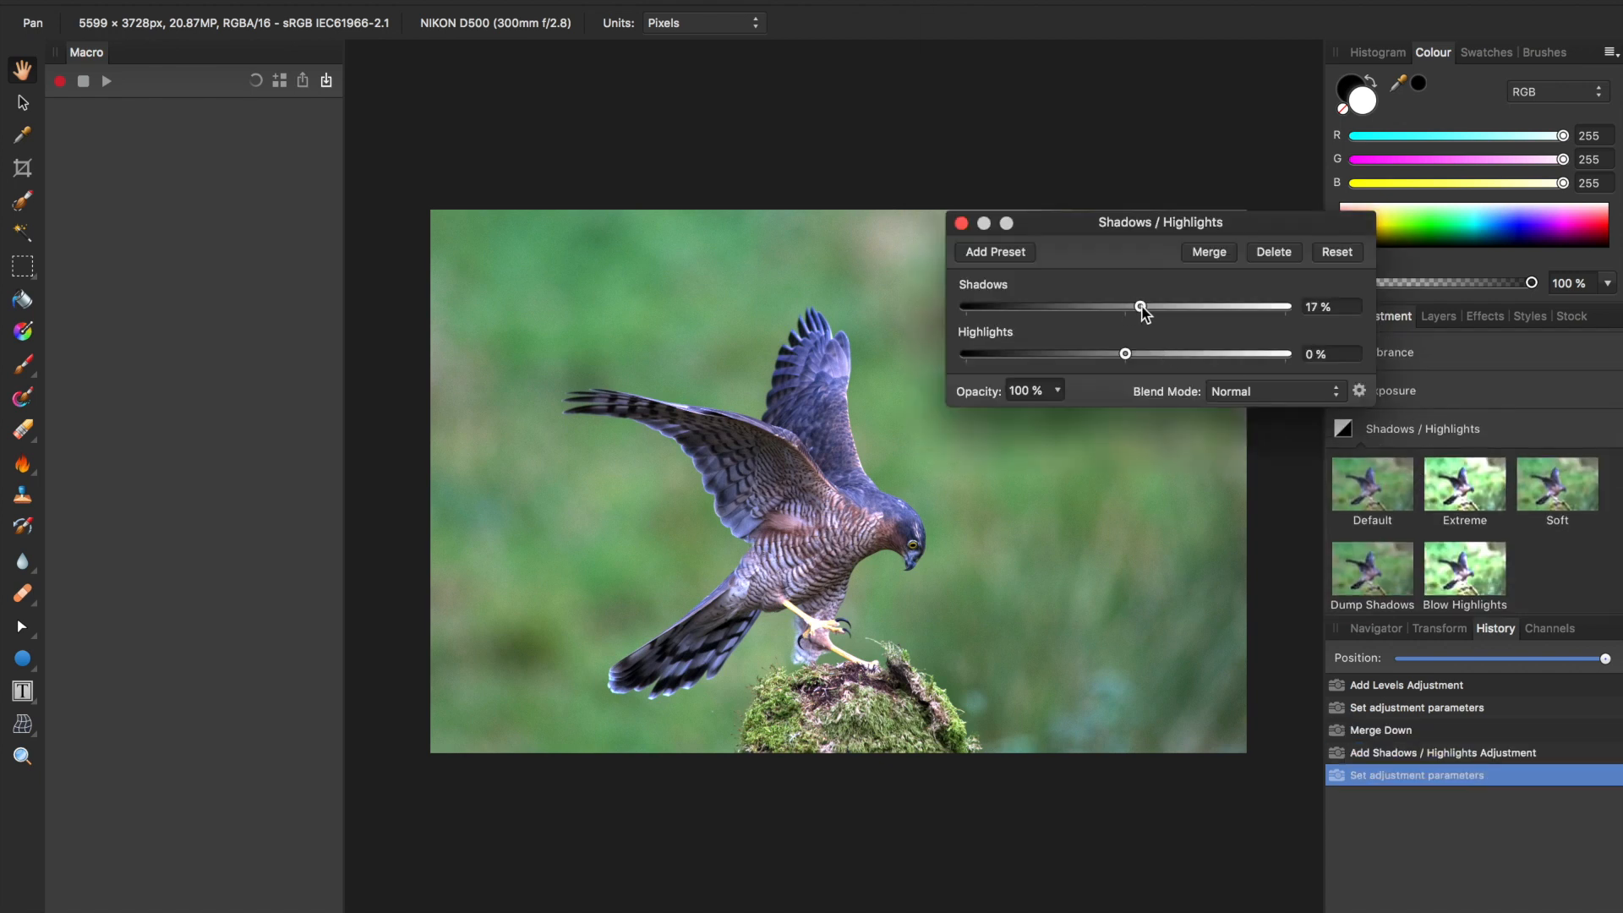
pyautogui.moveTo(1140, 307); pyautogui.dragTo(1184, 306)
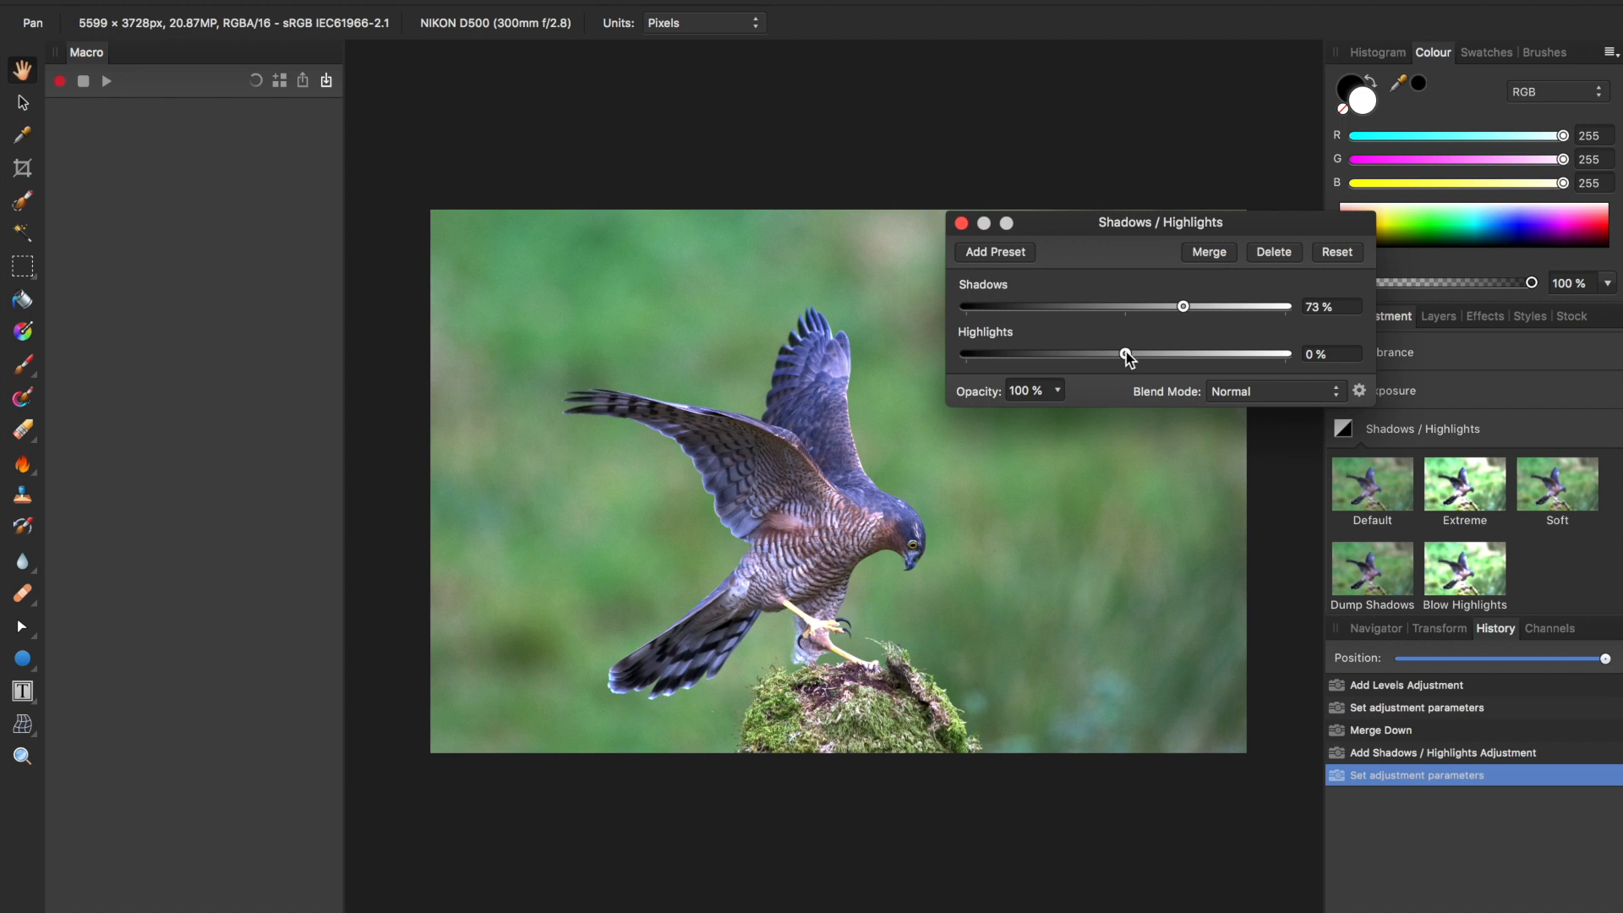
# - Settle the highlights at about -5% and merge the adjustment into the photo
pyautogui.moveTo(1124, 354); pyautogui.dragTo(1061, 354)
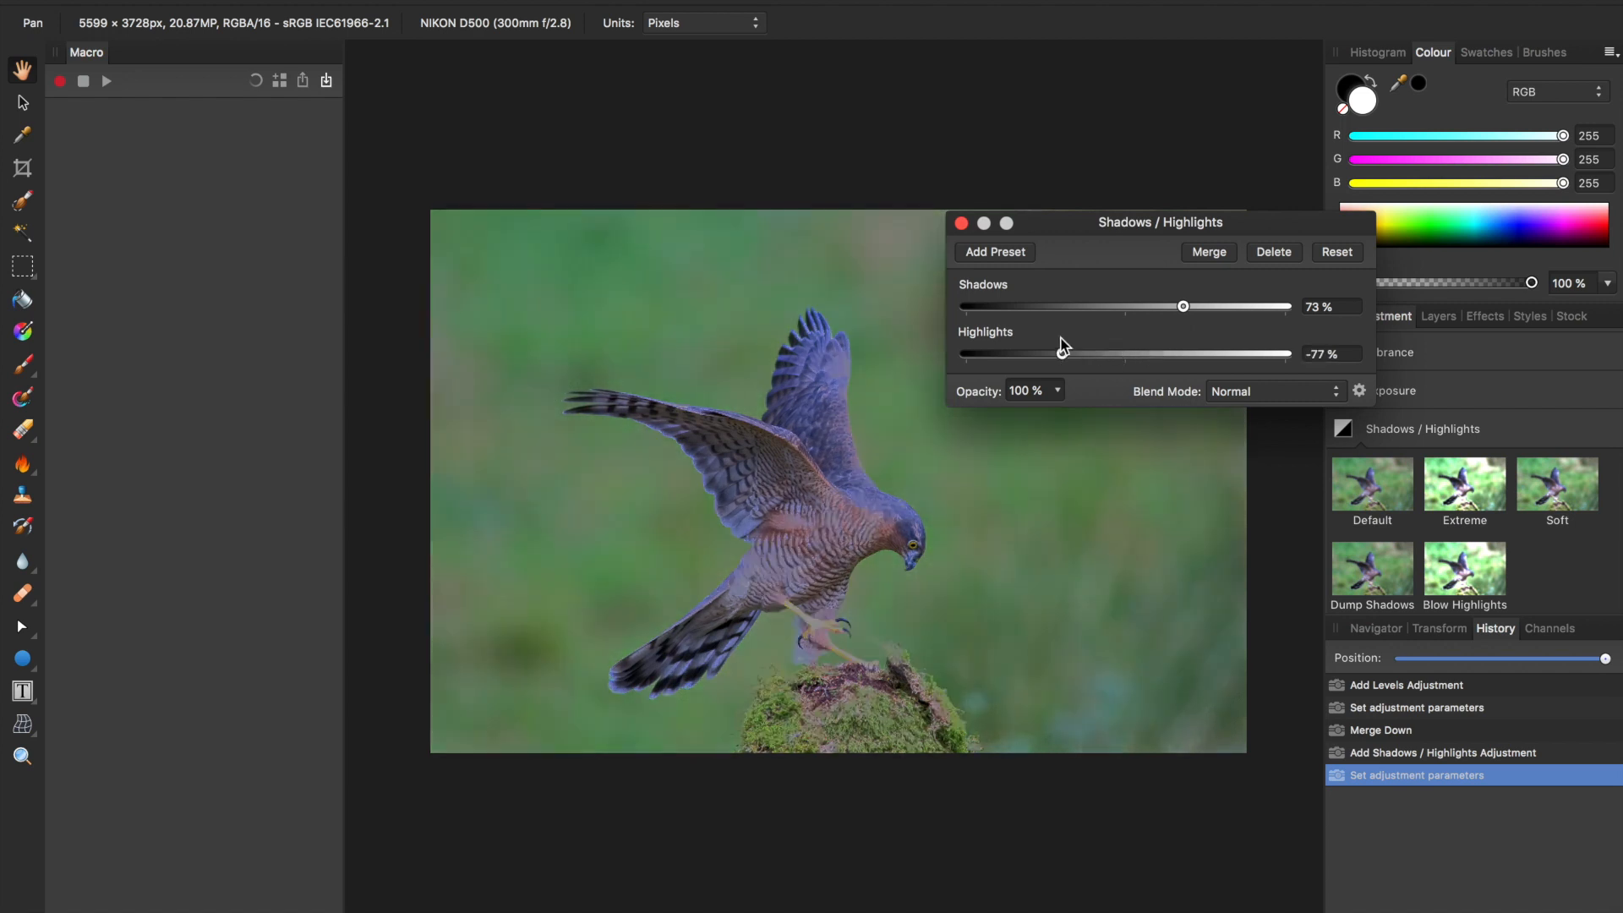
pyautogui.moveTo(1064, 354); pyautogui.dragTo(1143, 354)
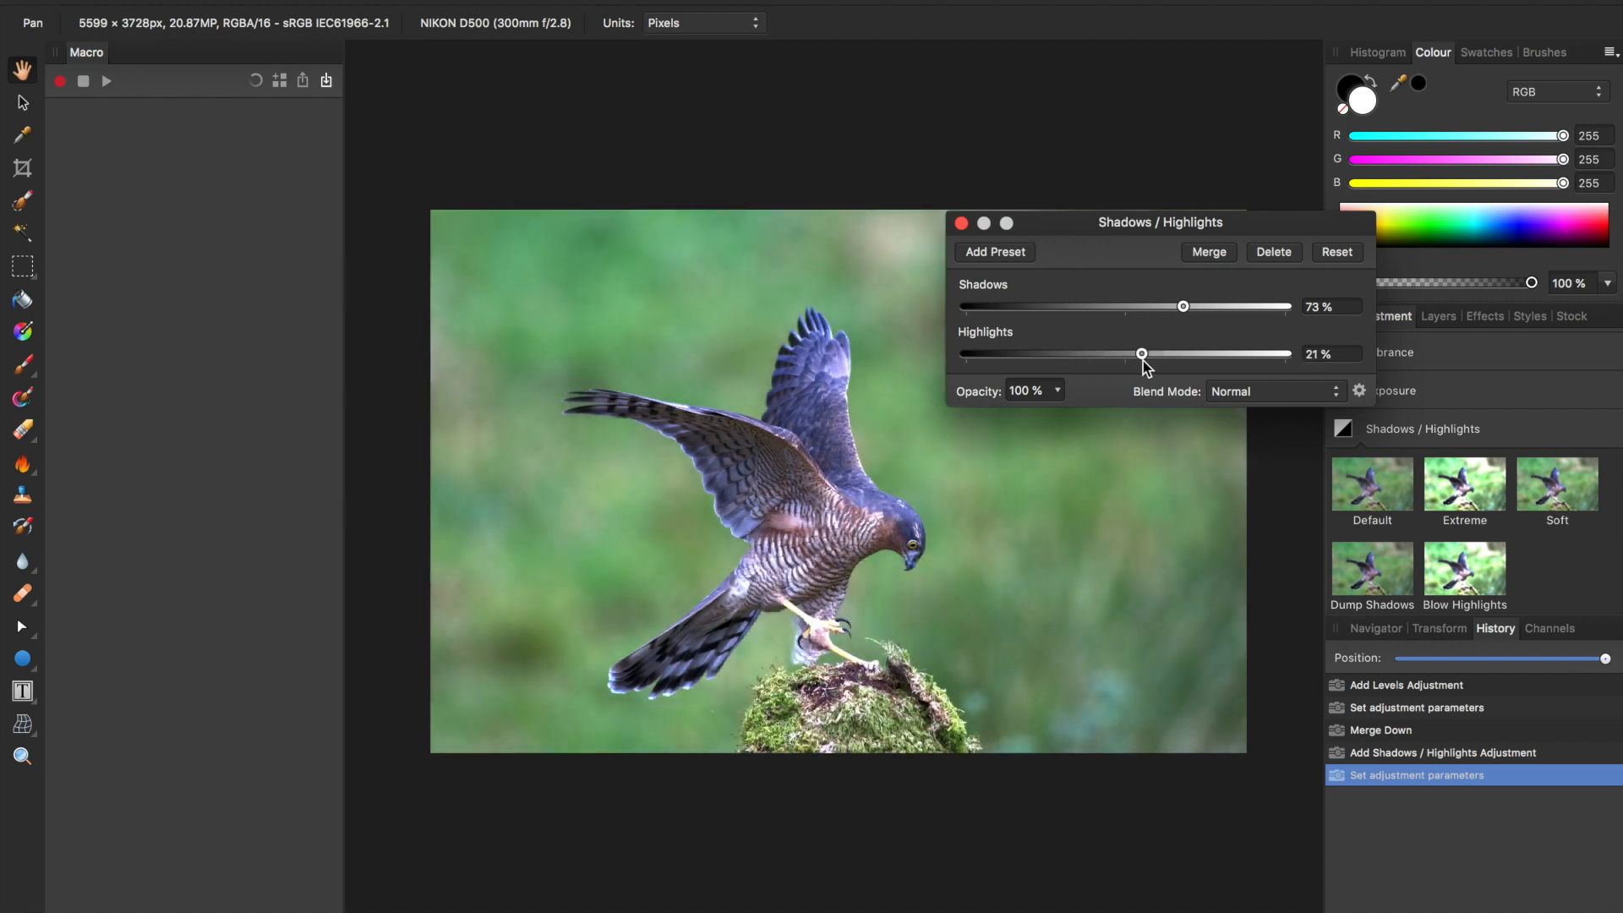
pyautogui.moveTo(1143, 354); pyautogui.dragTo(1127, 354)
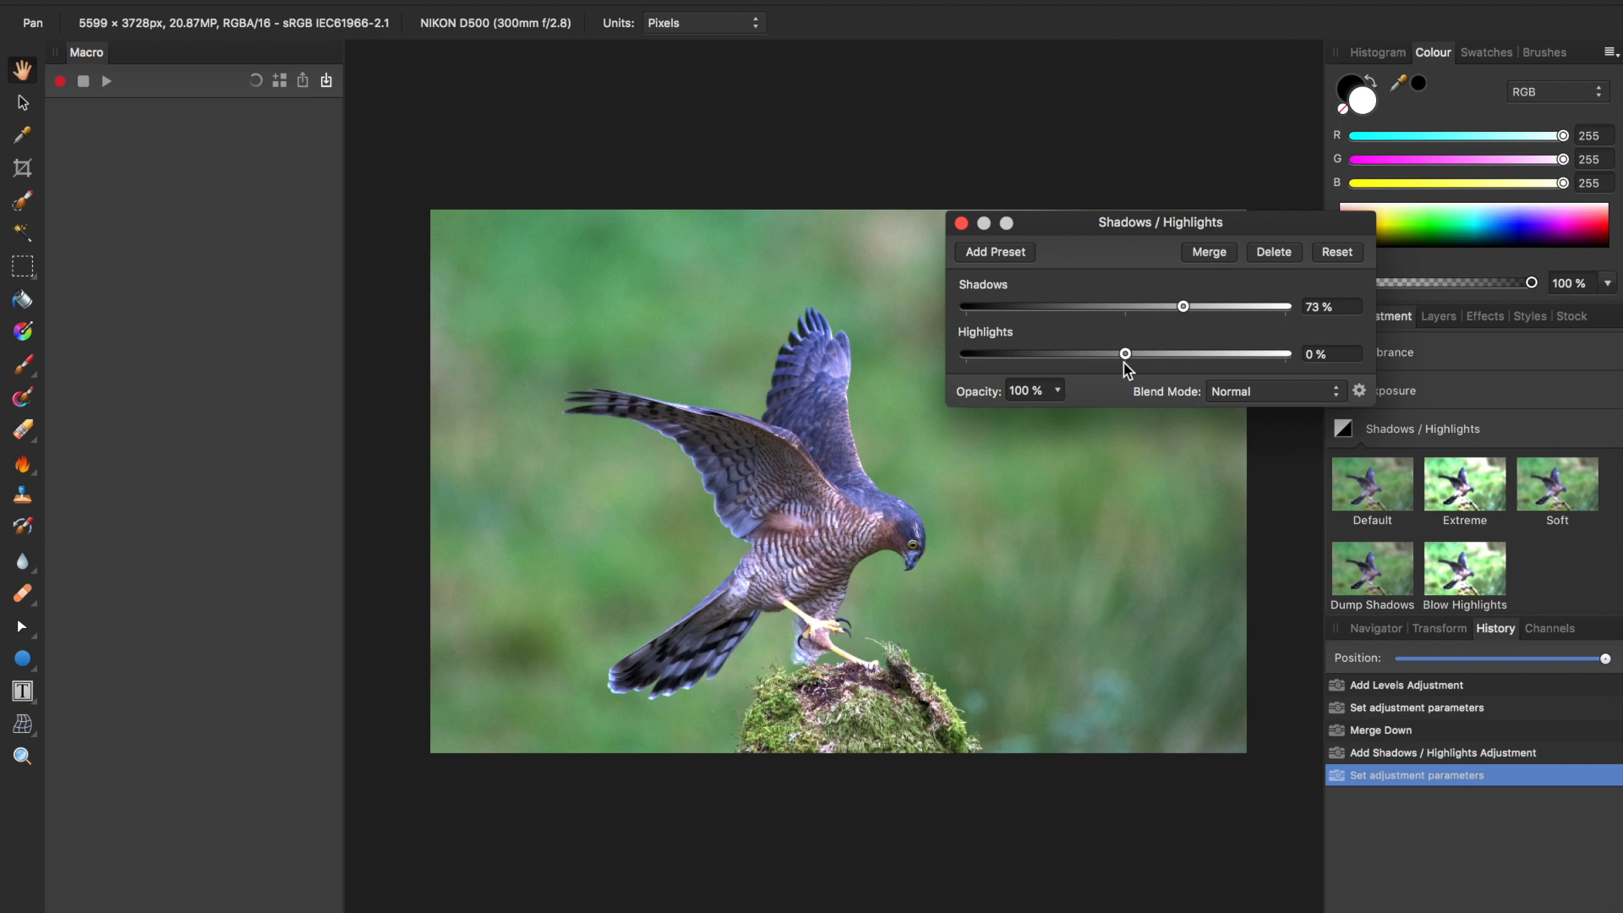
pyautogui.moveTo(1126, 355); pyautogui.dragTo(1119, 354)
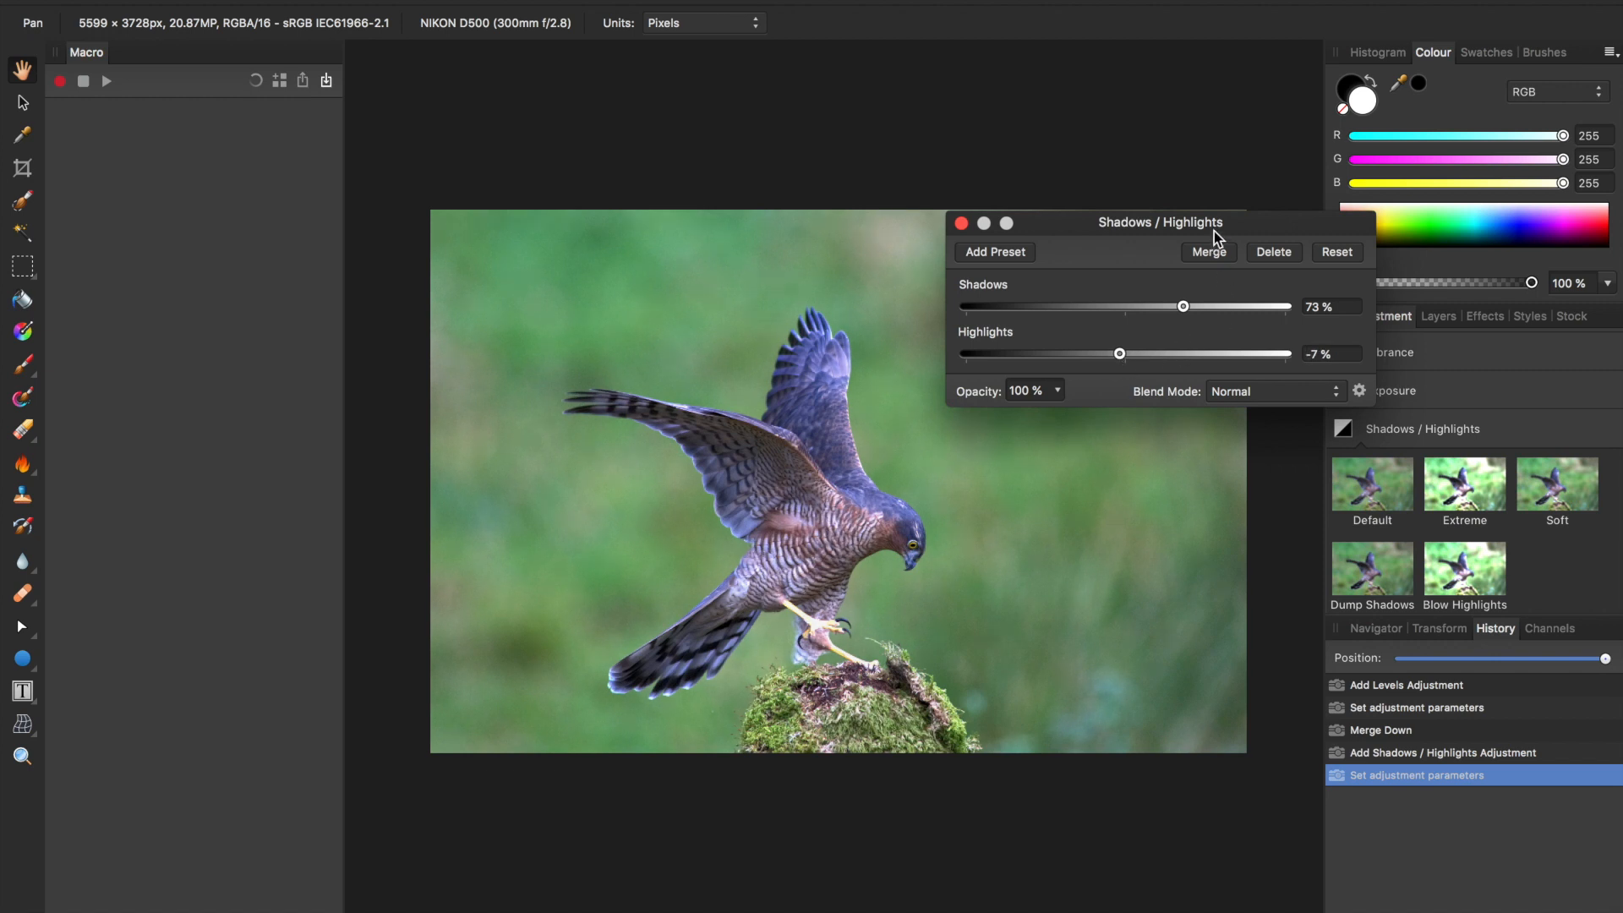
pyautogui.moveTo(1162, 222); pyautogui.dragTo(1126, 55)
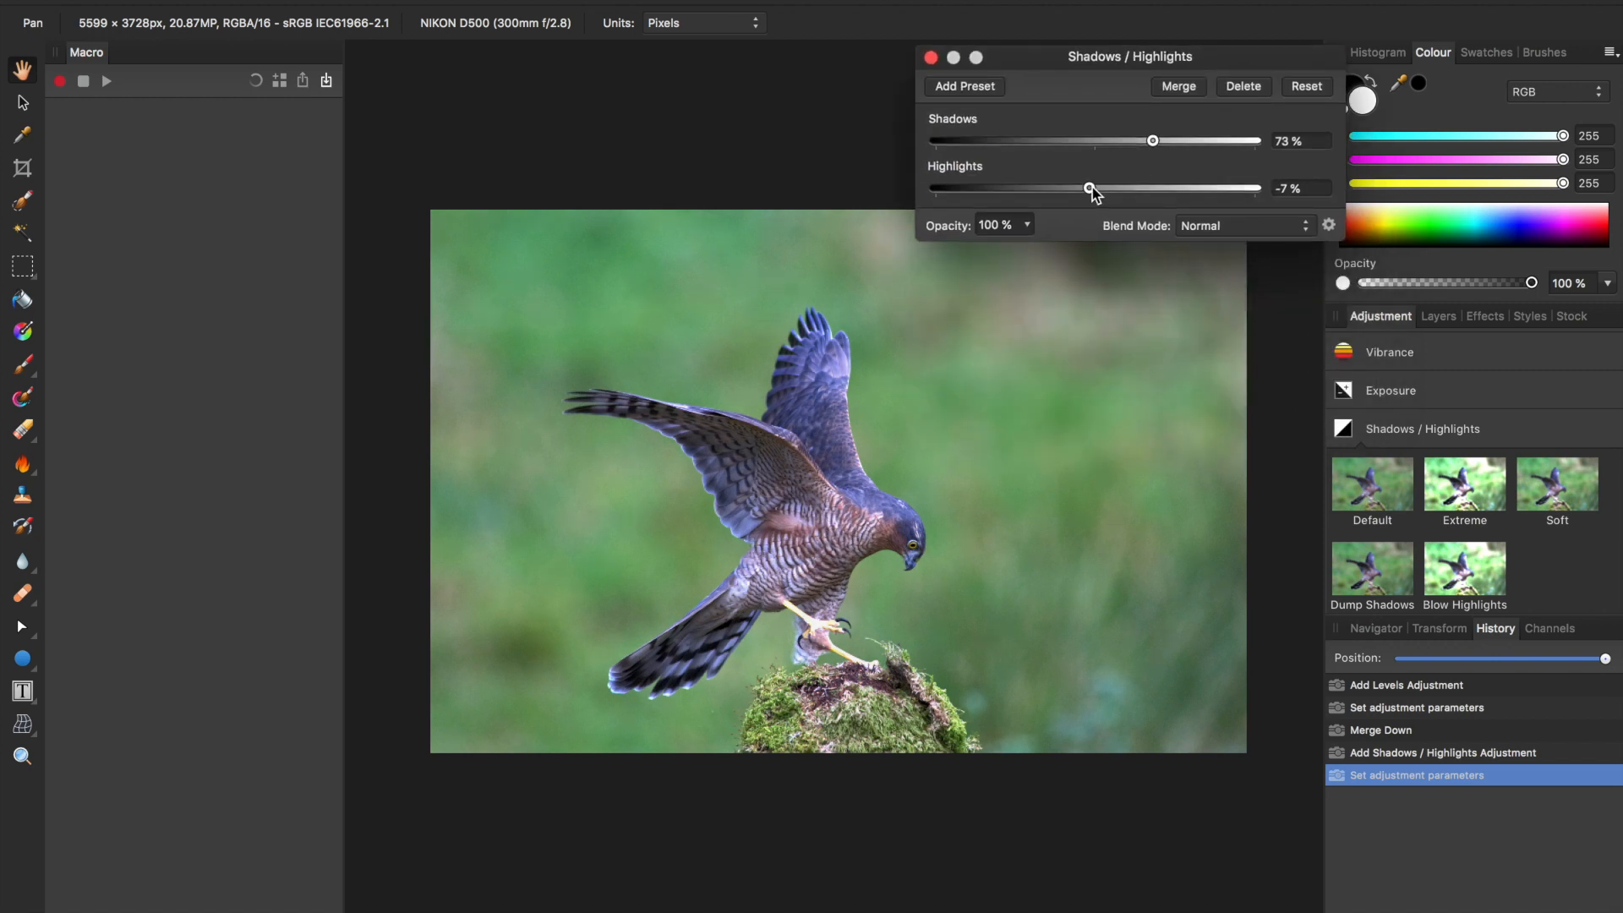
pyautogui.moveTo(1087, 187); pyautogui.dragTo(1092, 188)
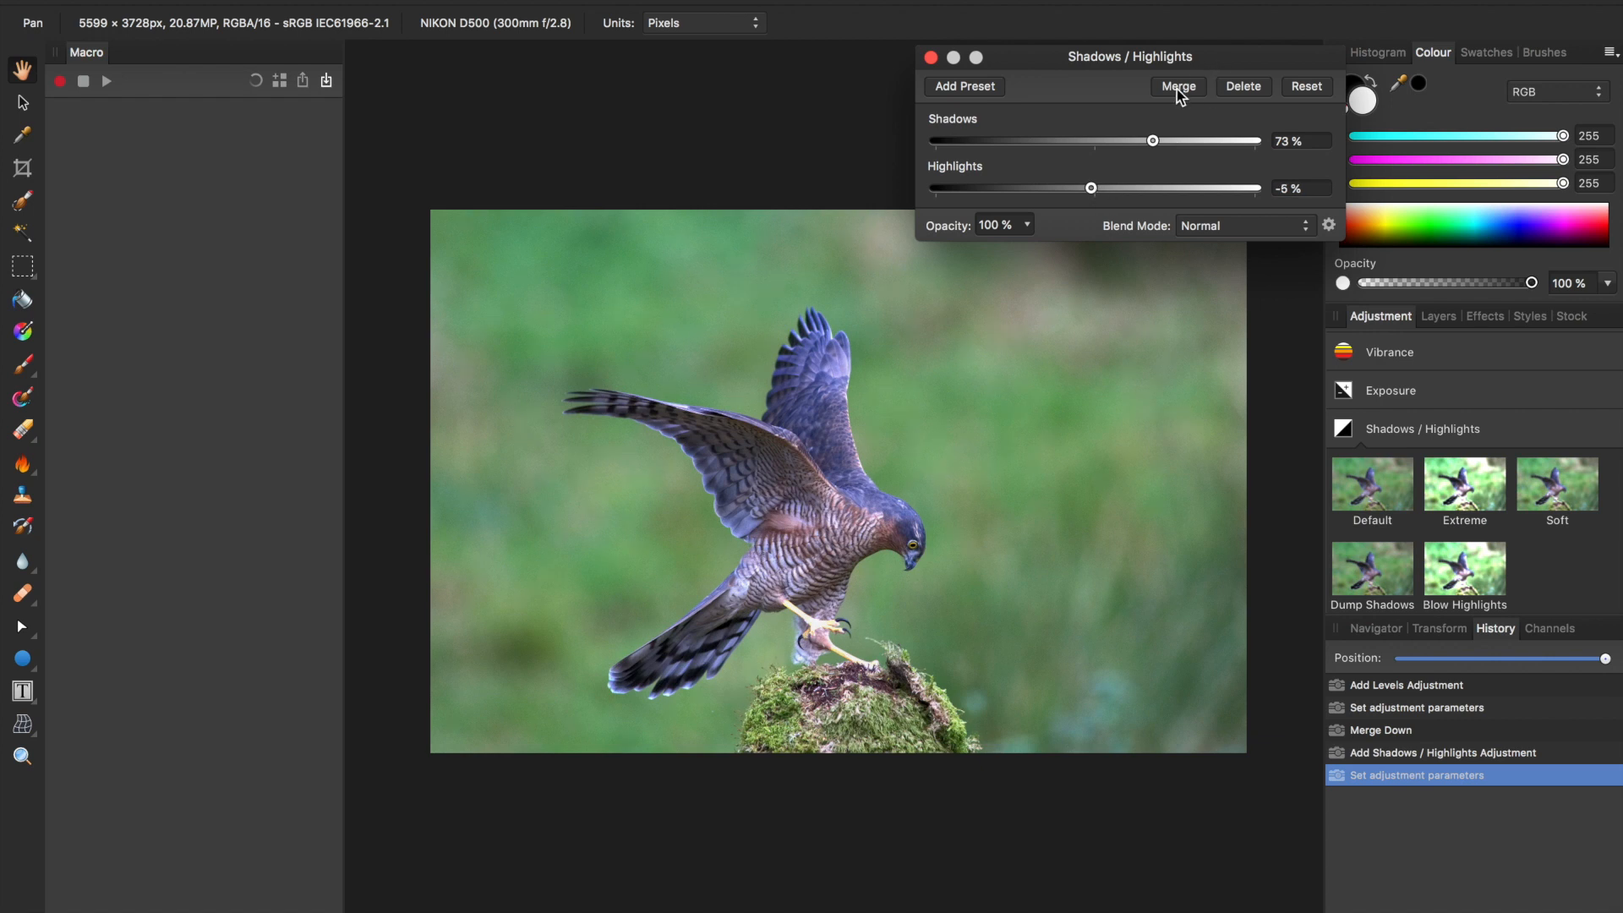
pyautogui.click(1176, 86)
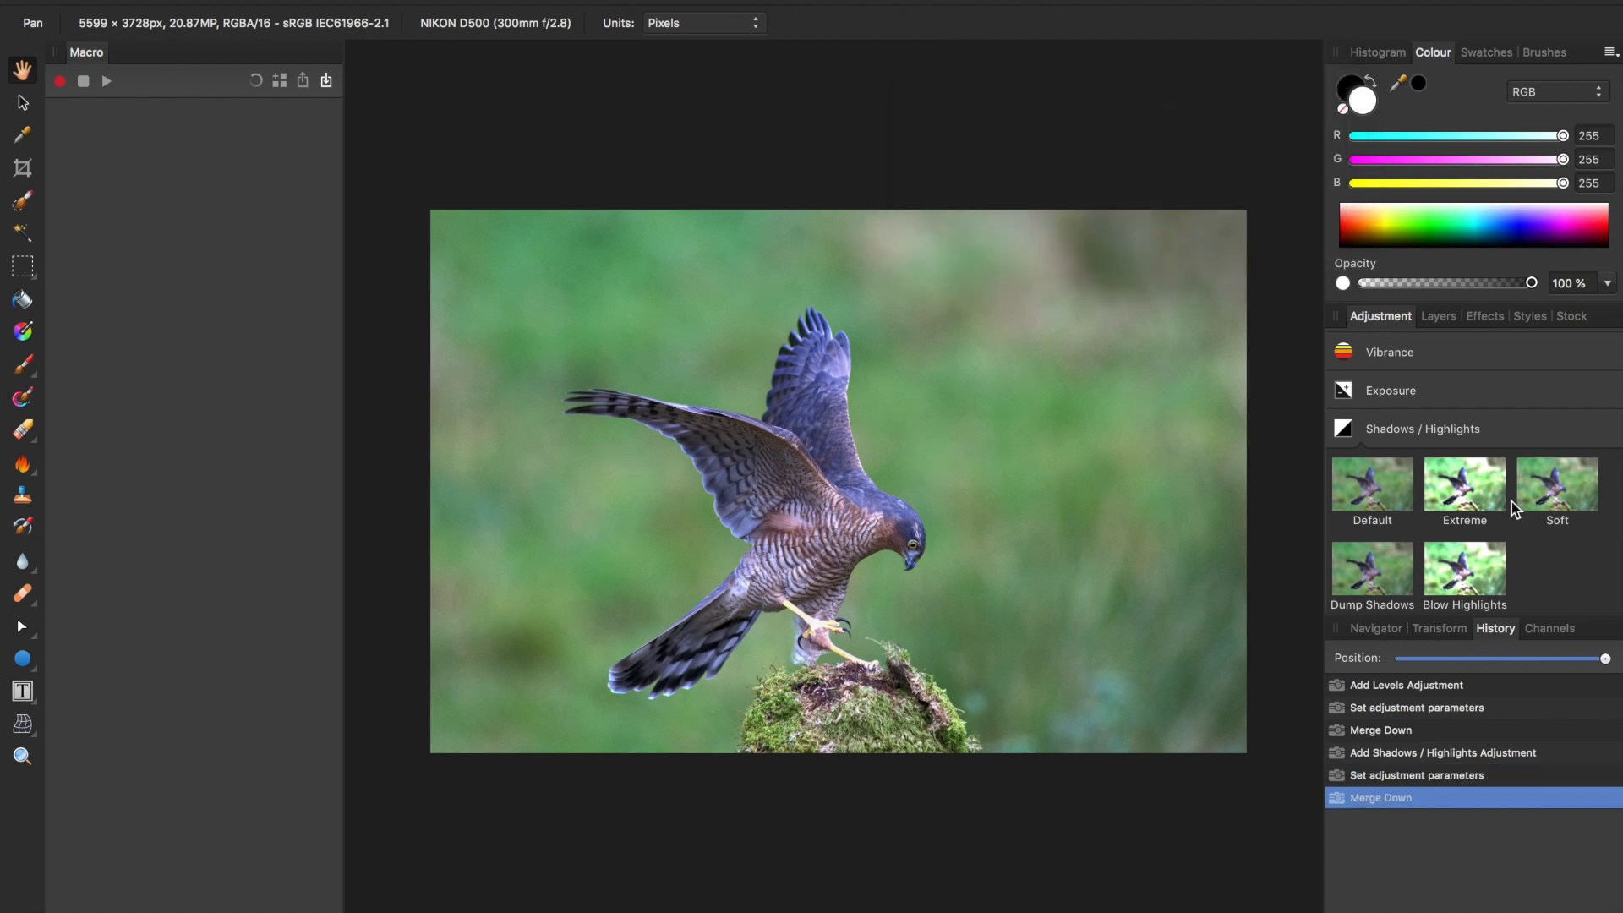
pyautogui.moveTo(1463, 480)
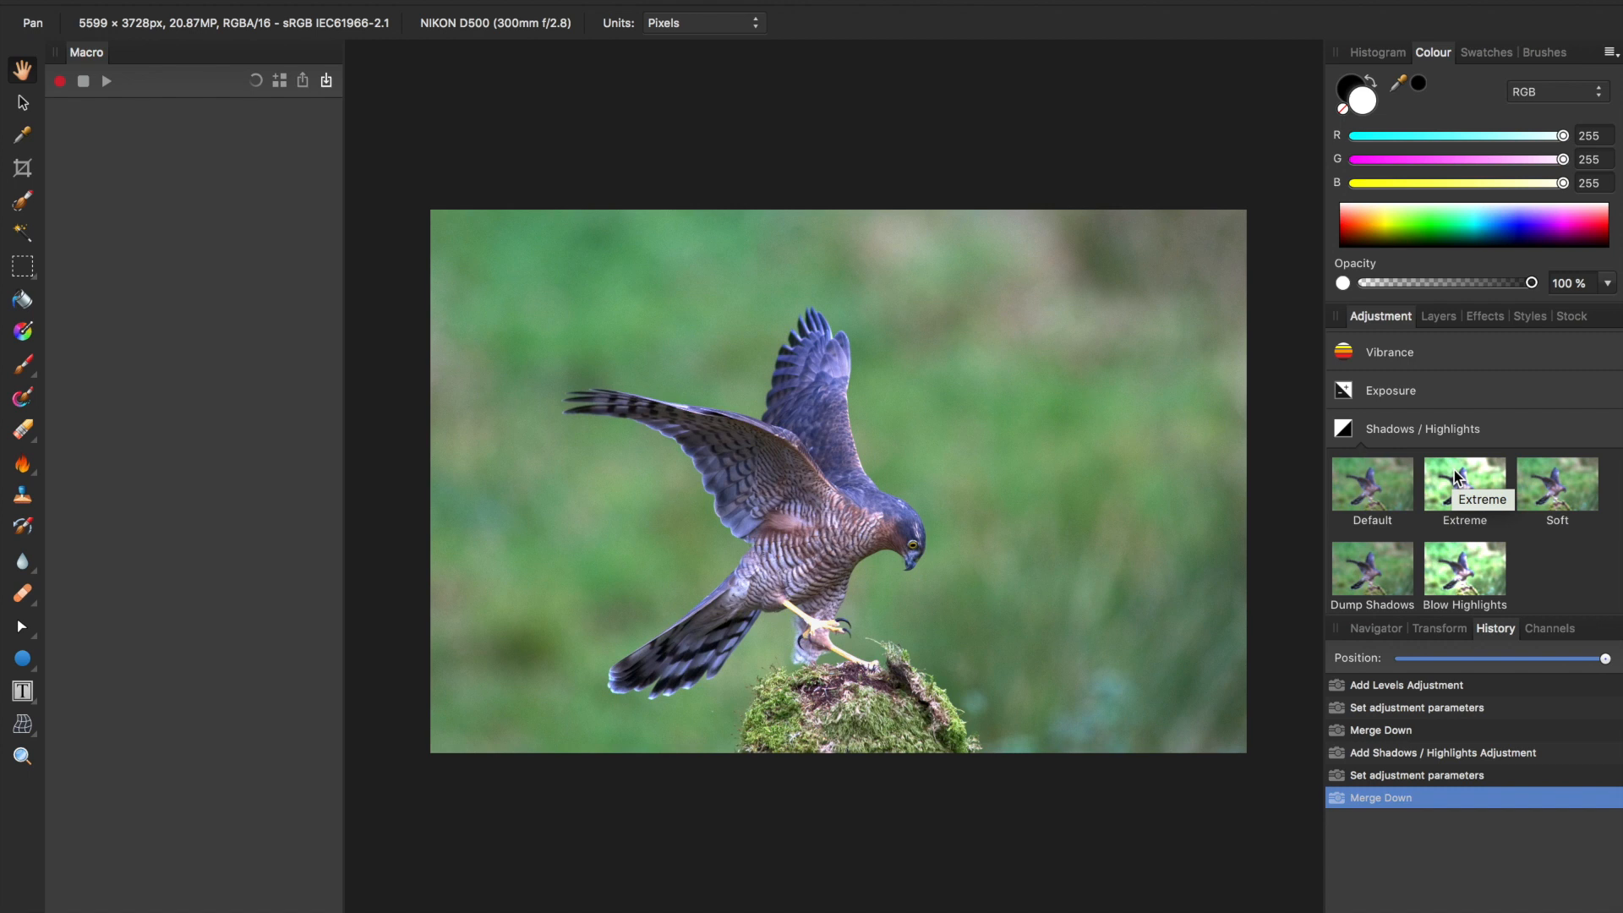
# - Add a Vibrance adjustment, settle the slider at 80%, and merge it
pyautogui.scroll(-3)
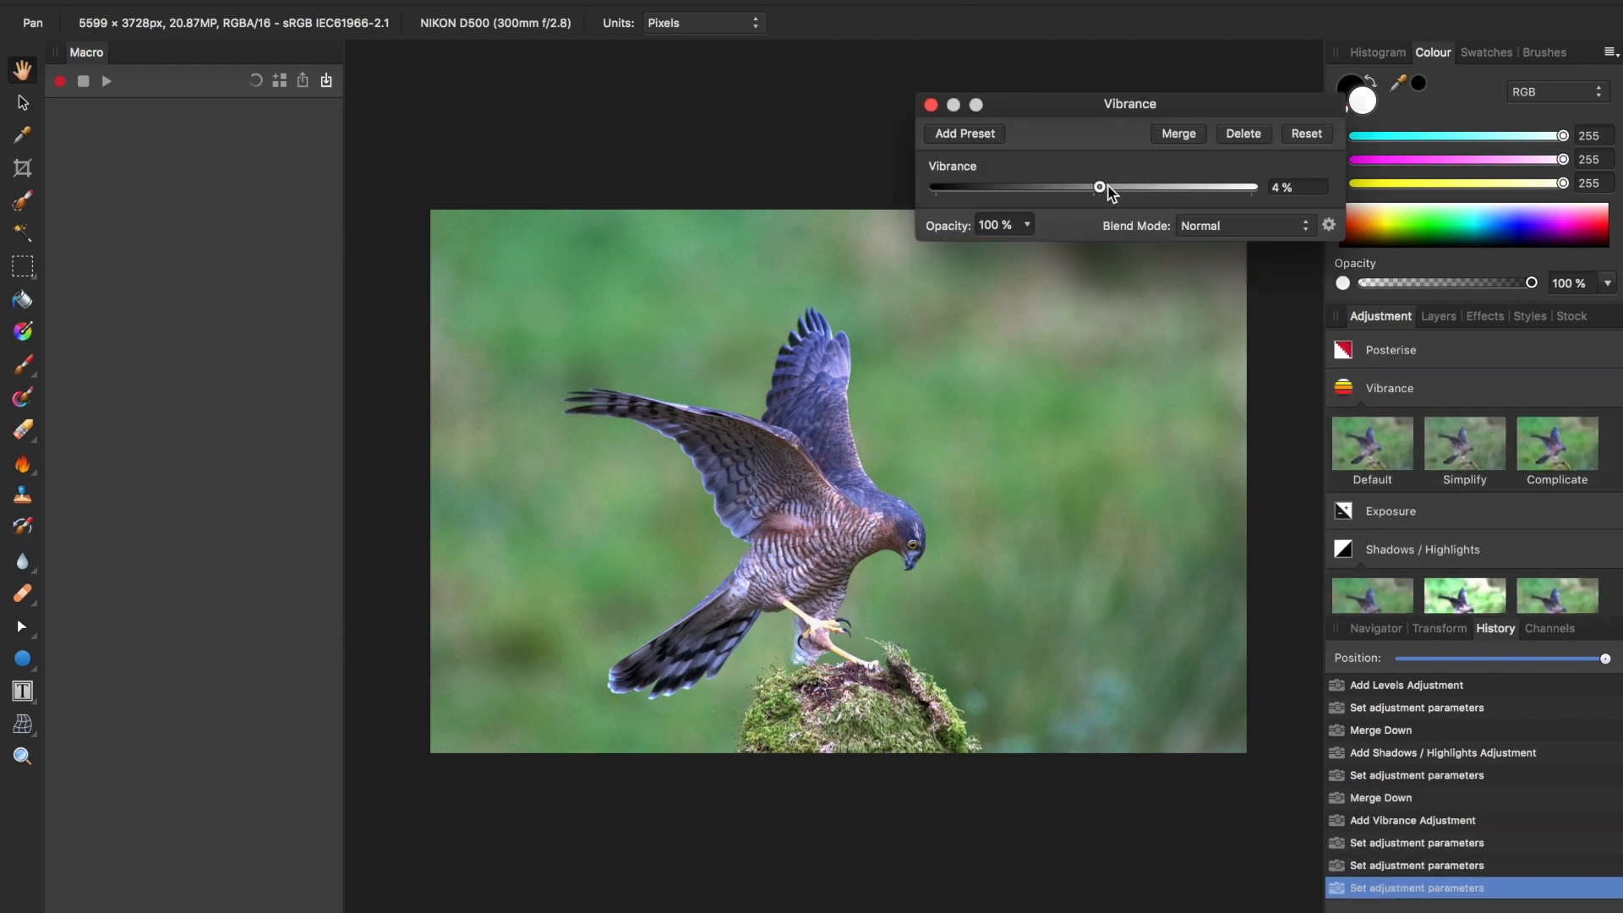
pyautogui.moveTo(1099, 186); pyautogui.dragTo(1251, 186)
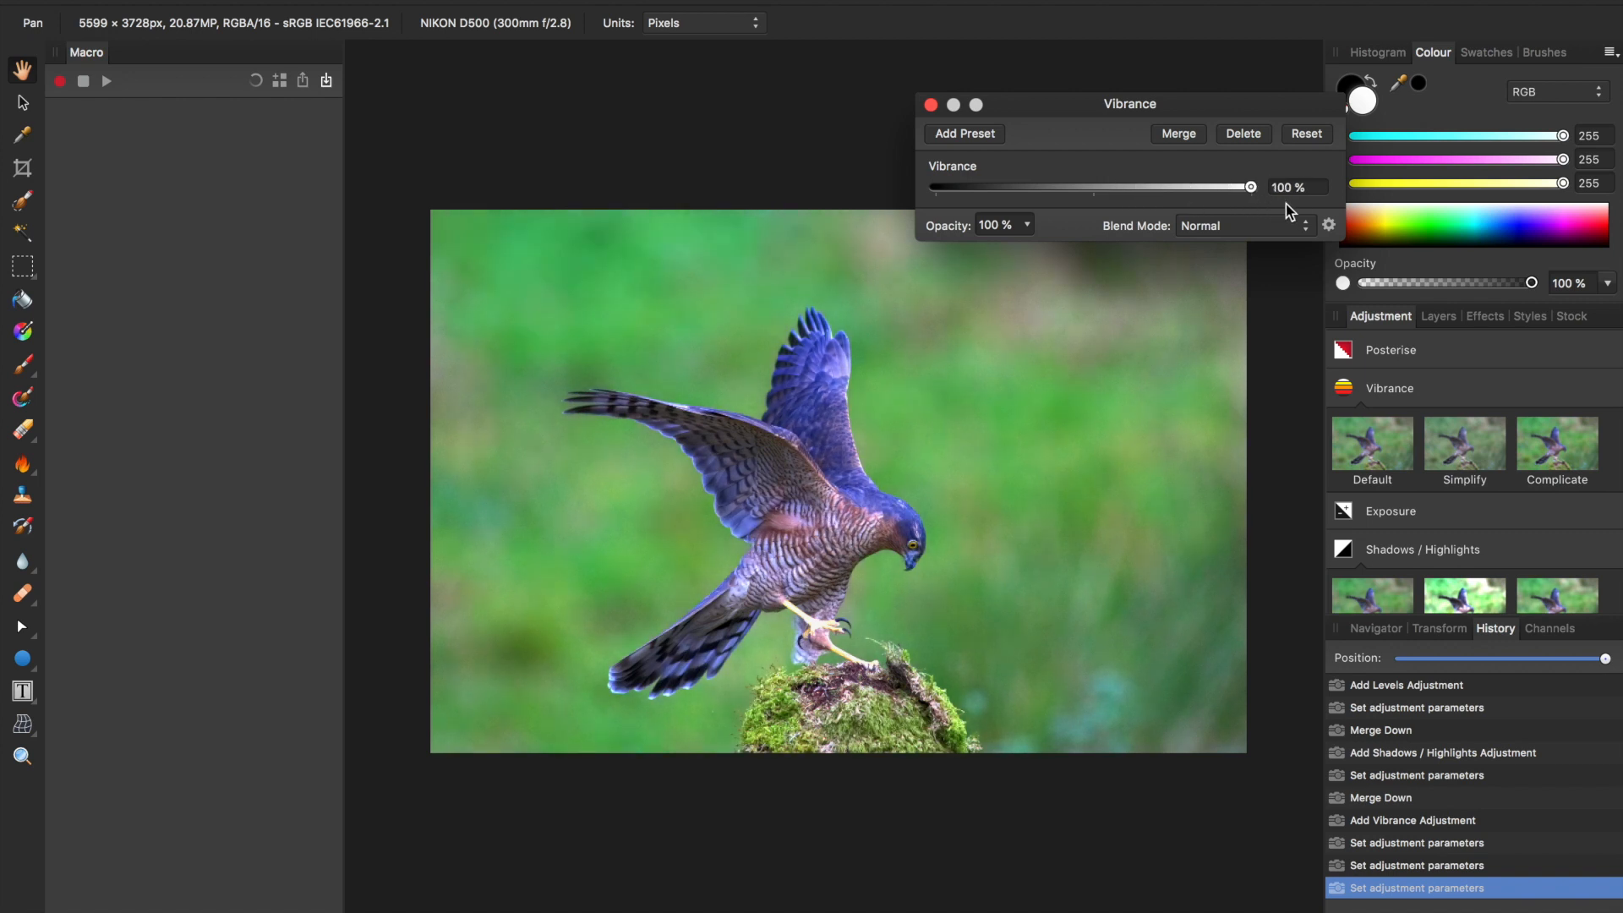
pyautogui.moveTo(1249, 186); pyautogui.dragTo(1214, 186)
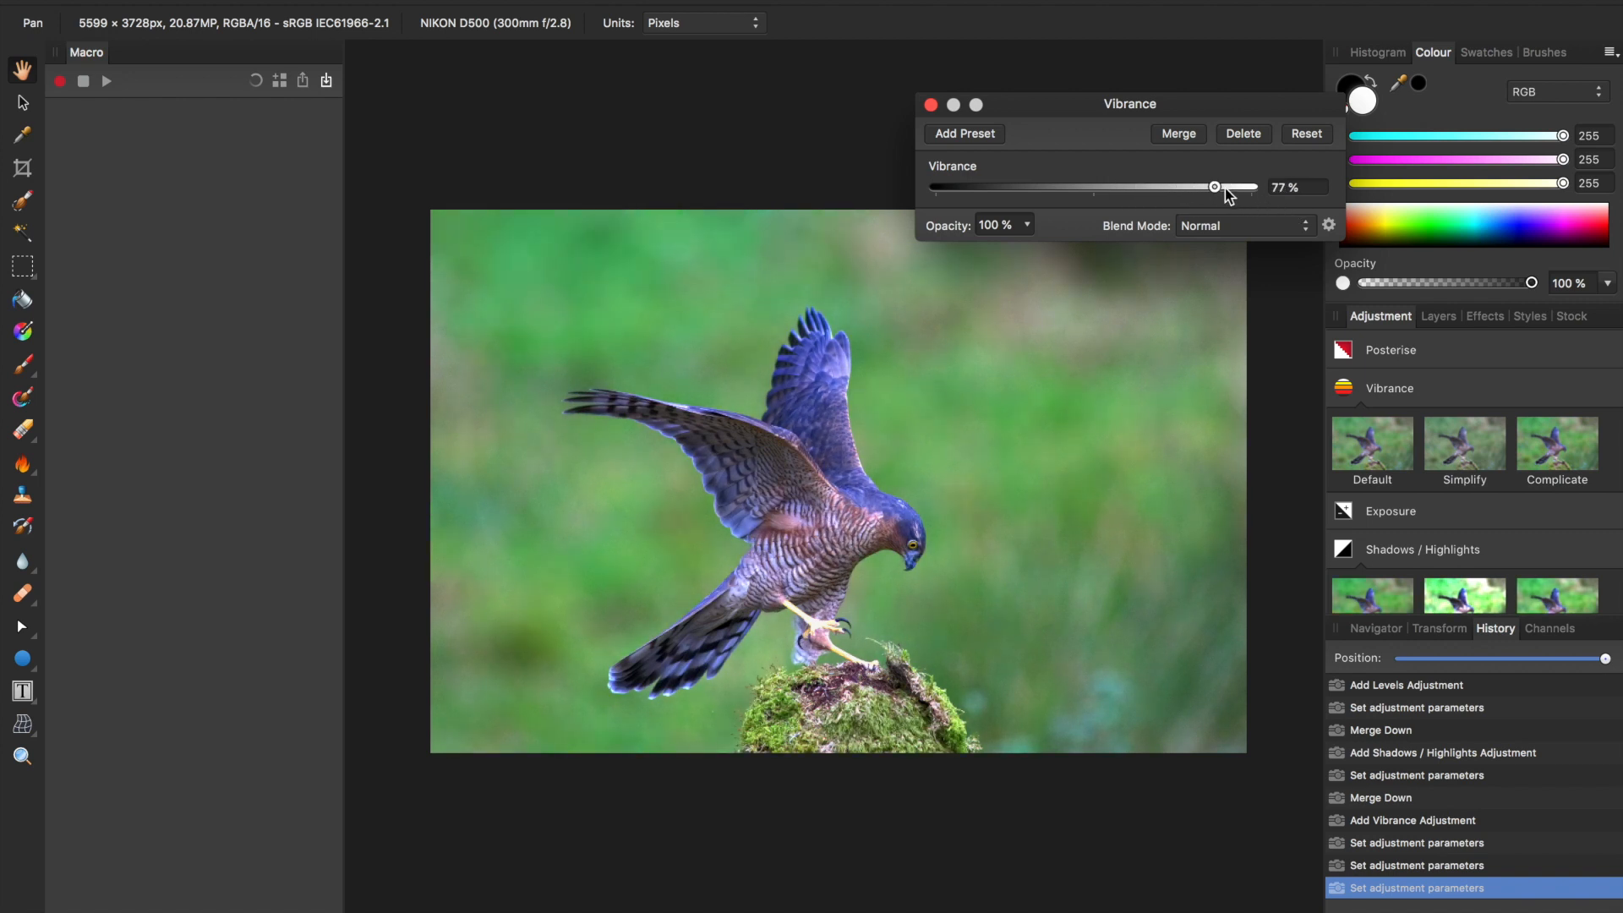
pyautogui.moveTo(1213, 188); pyautogui.dragTo(1226, 188)
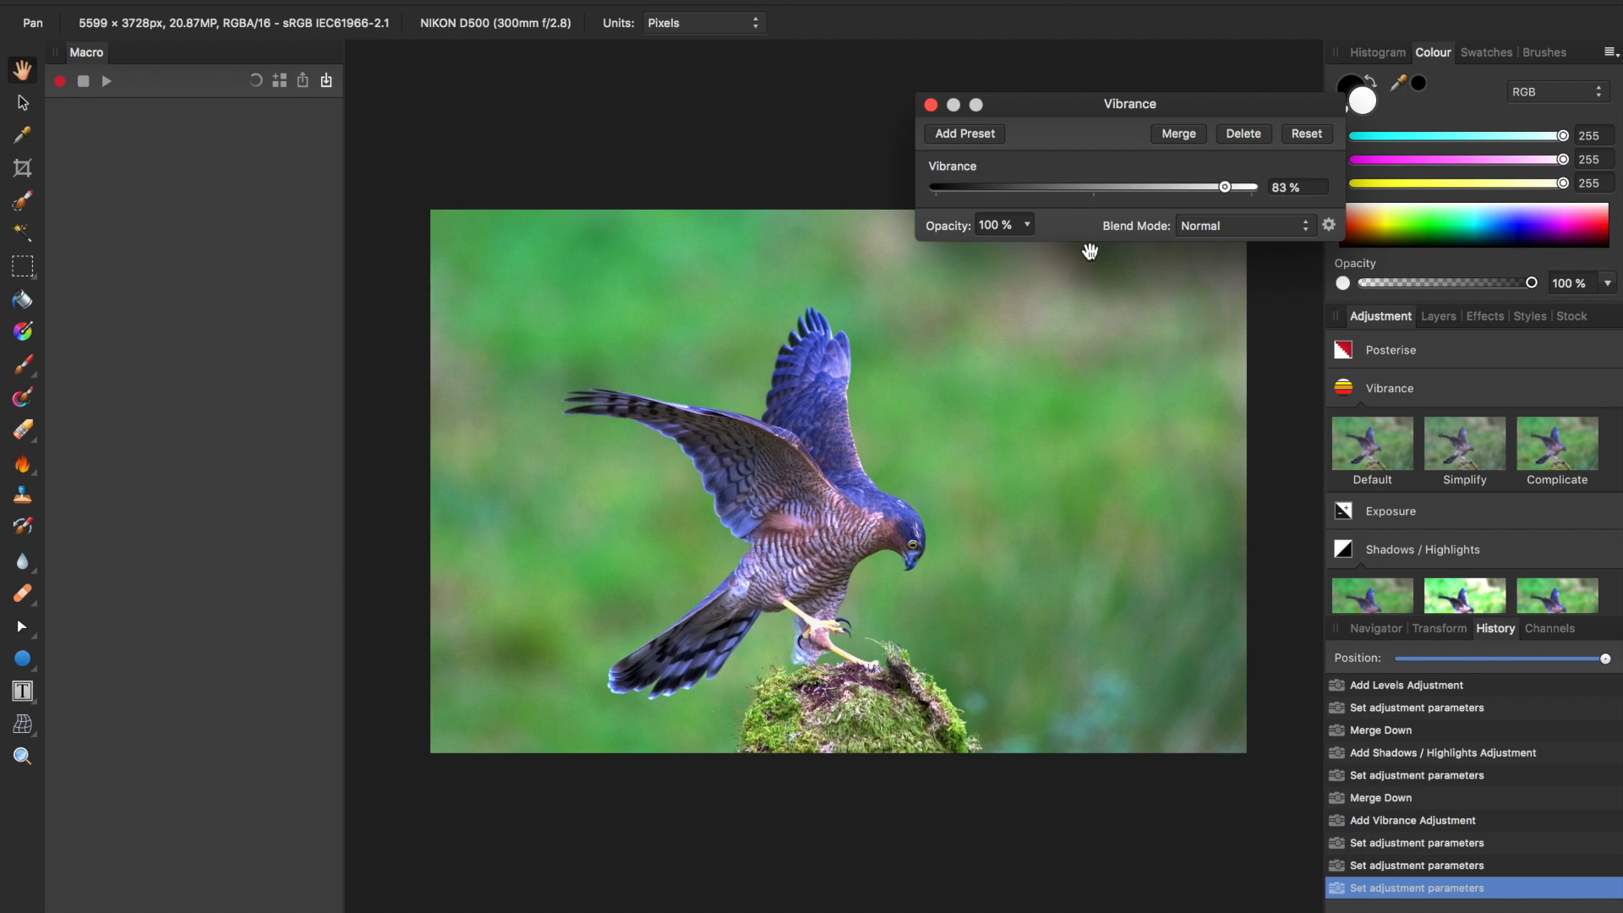
pyautogui.moveTo(1191, 142)
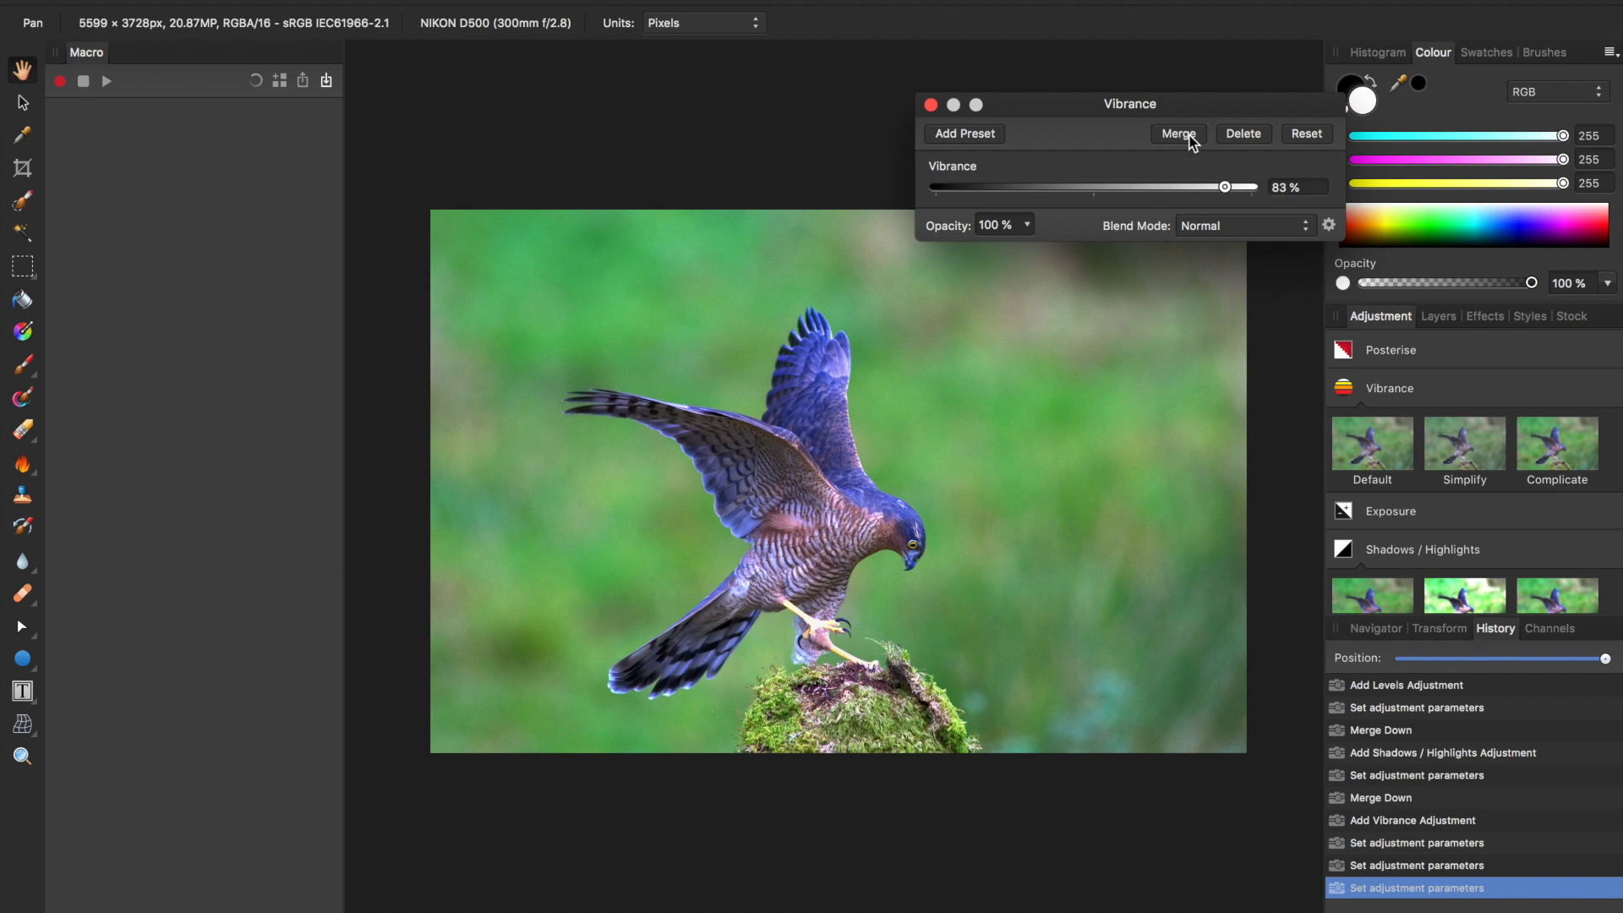
pyautogui.moveTo(1222, 203)
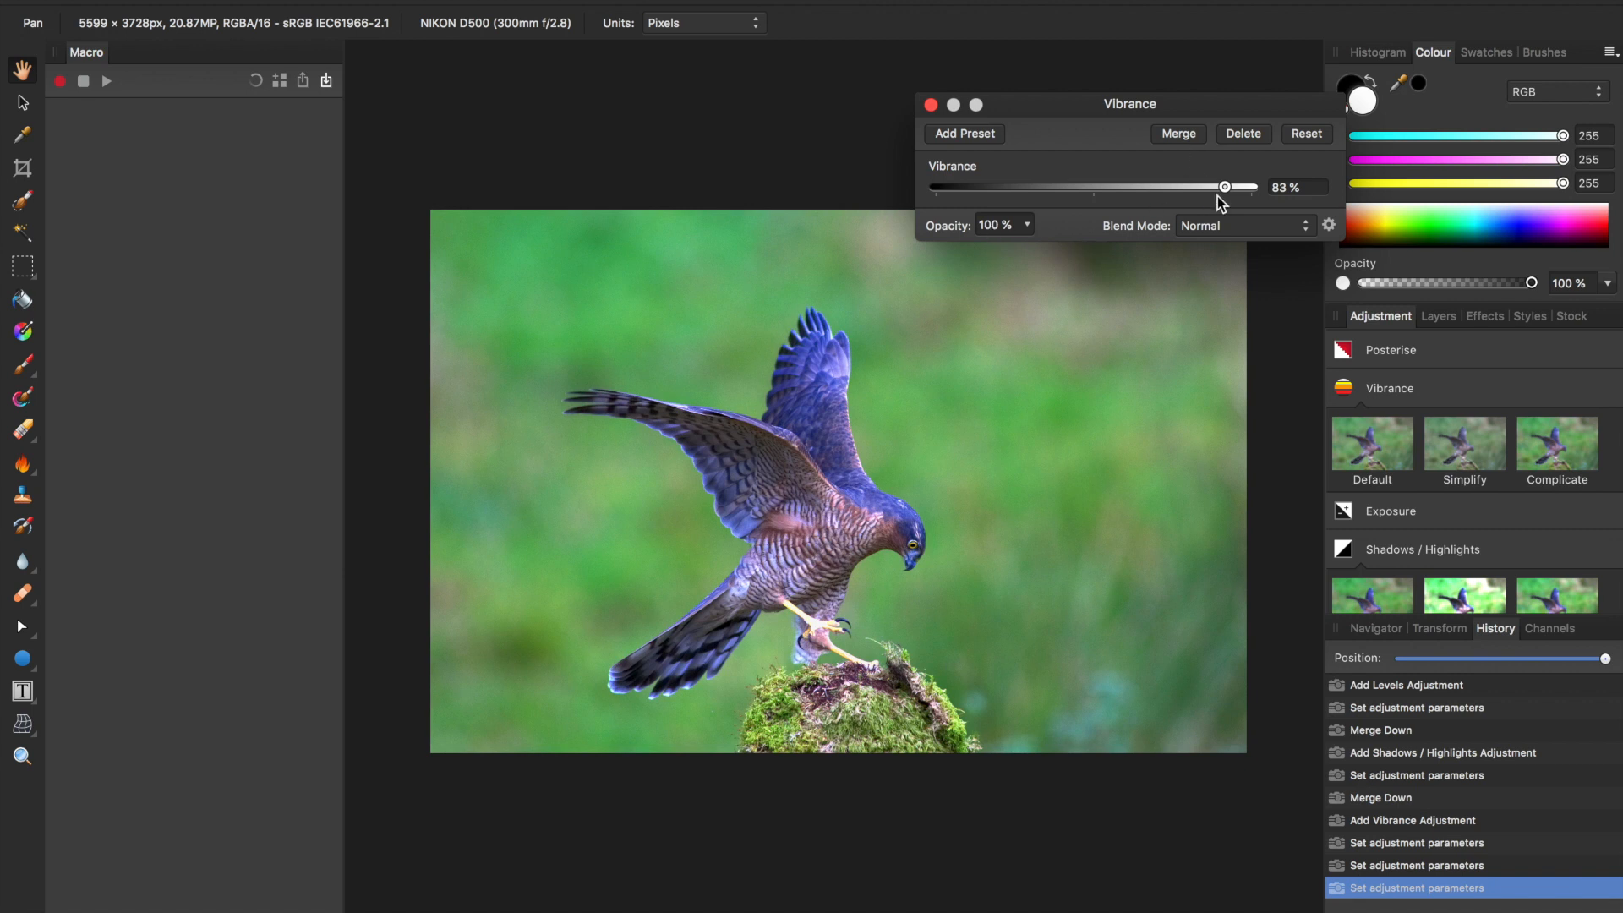
pyautogui.moveTo(1225, 186); pyautogui.dragTo(1219, 188)
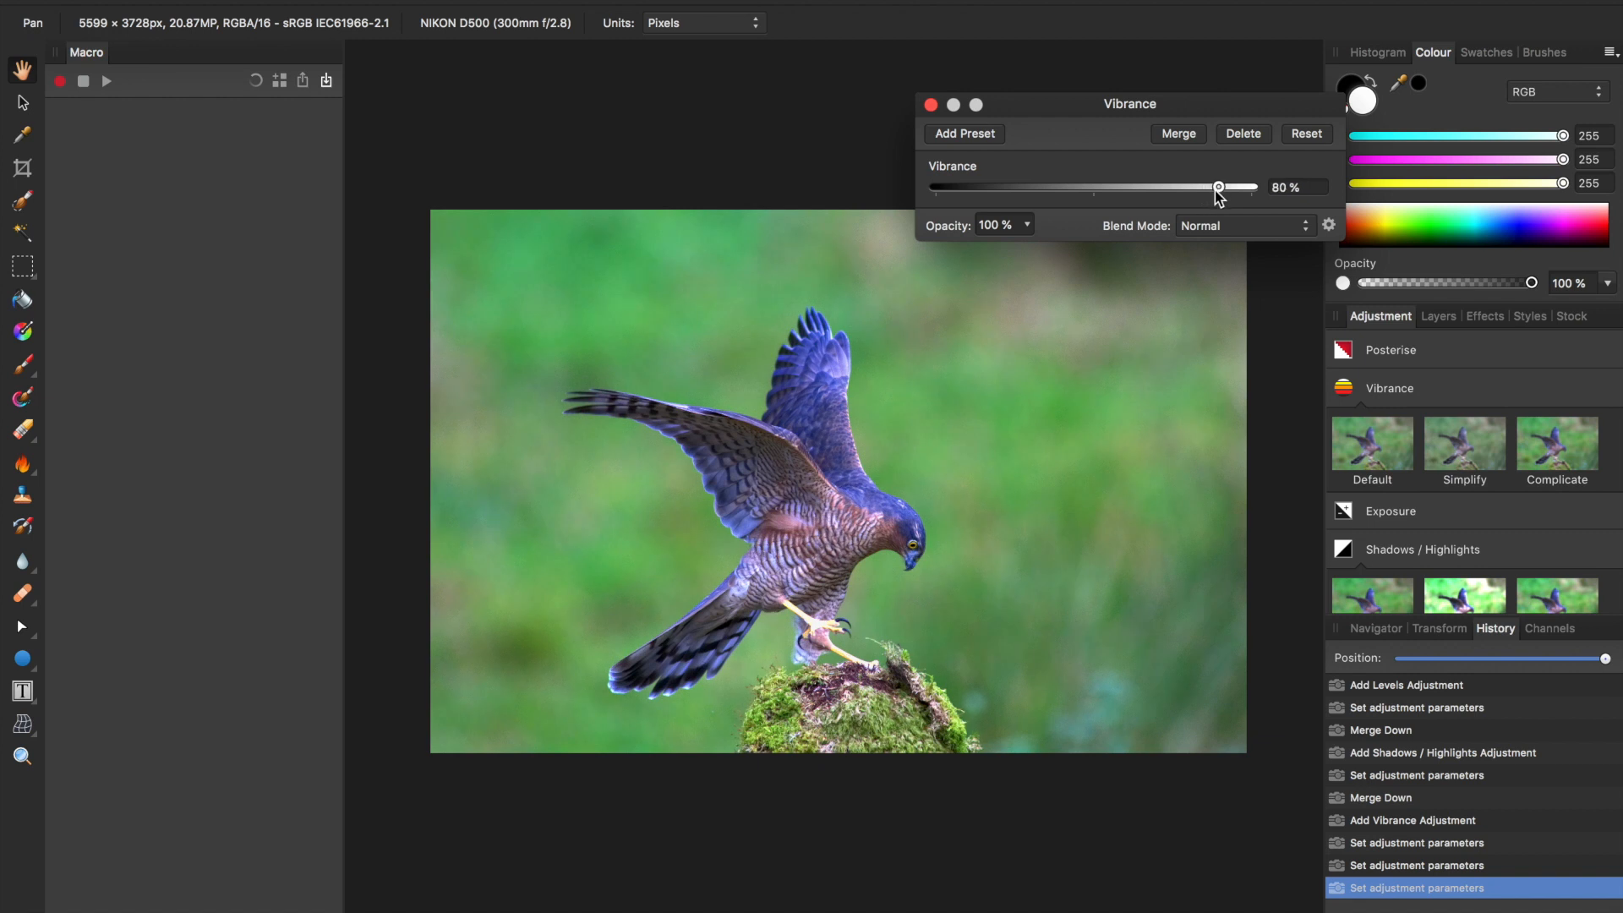
pyautogui.click(930, 105)
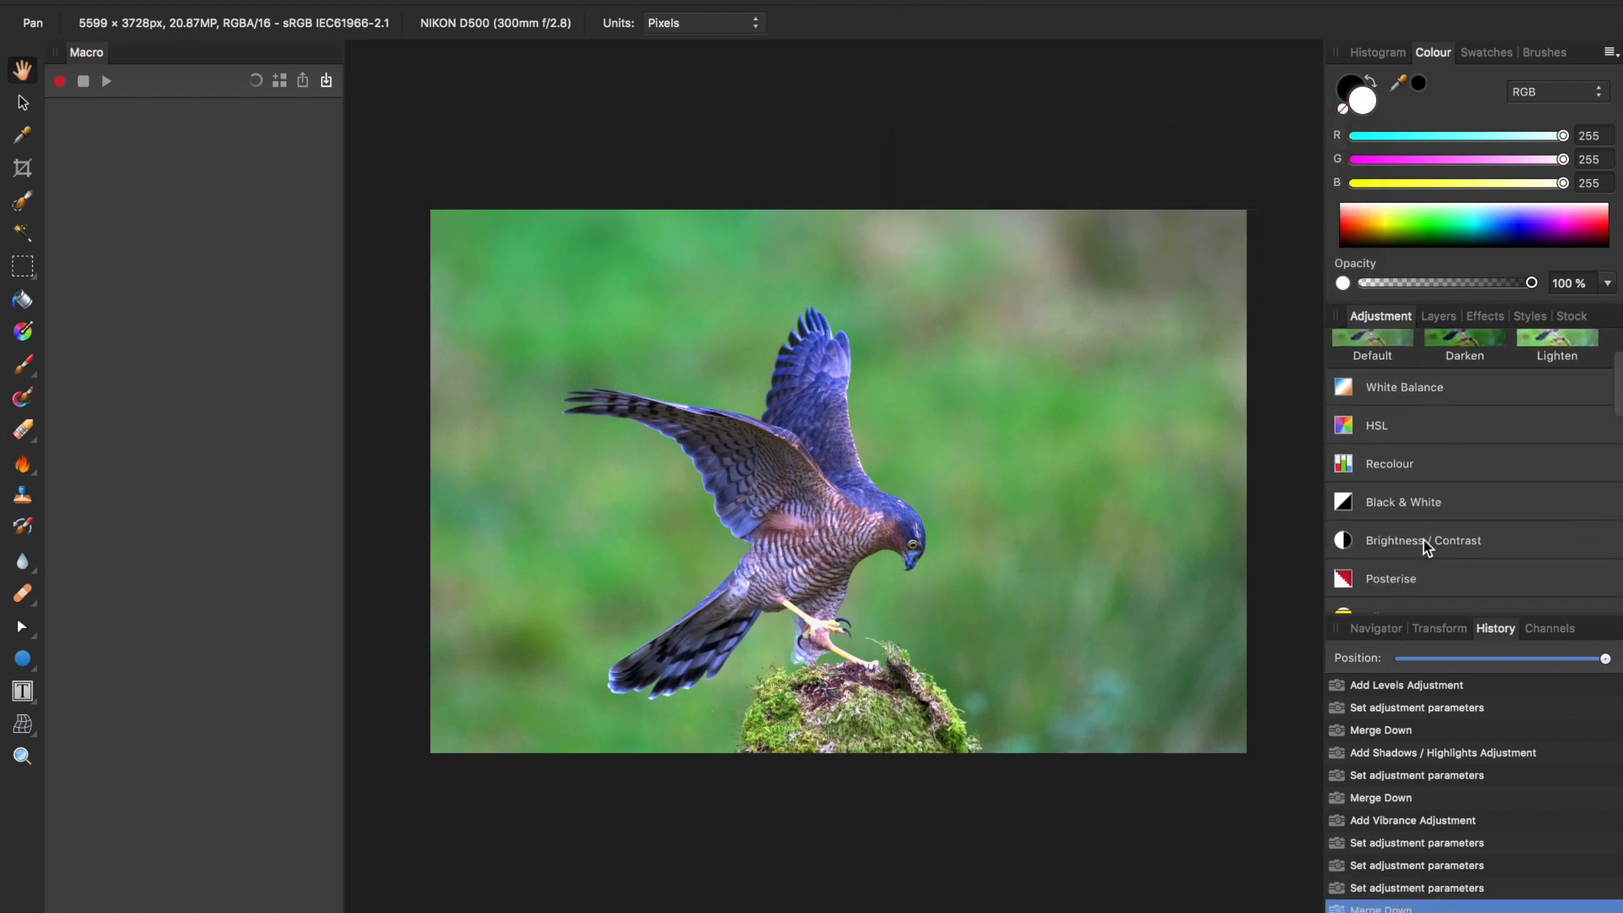
# - Add a Brightness/Contrast adjustment with contrast 7% and brightness 14%, then merge it
pyautogui.click(1424, 539)
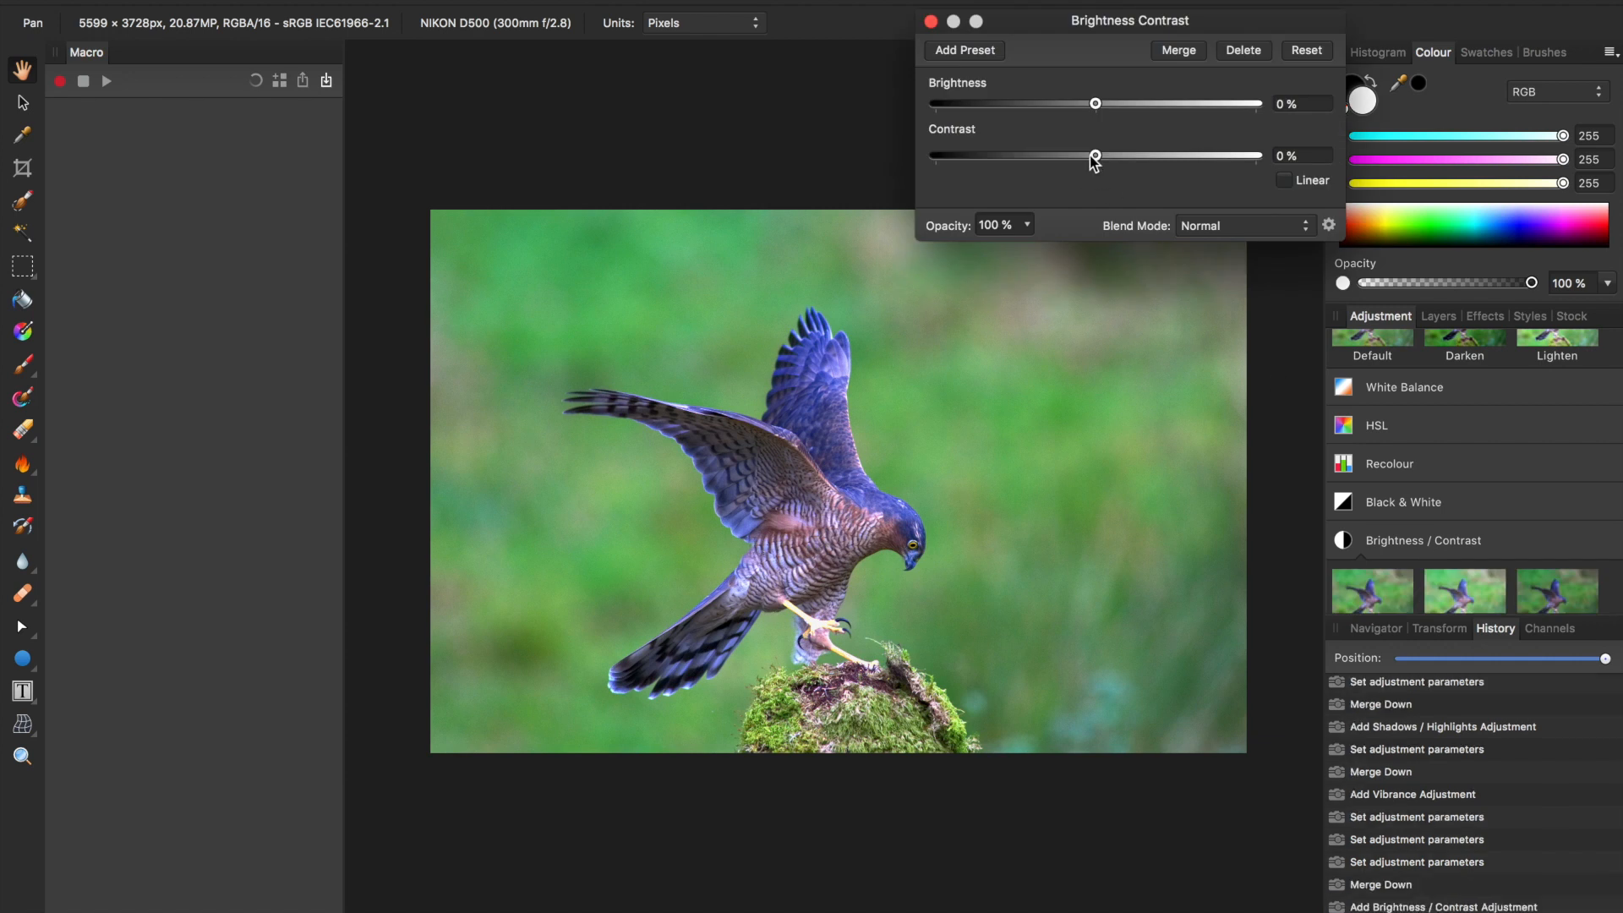
pyautogui.moveTo(1096, 155); pyautogui.dragTo(1112, 155)
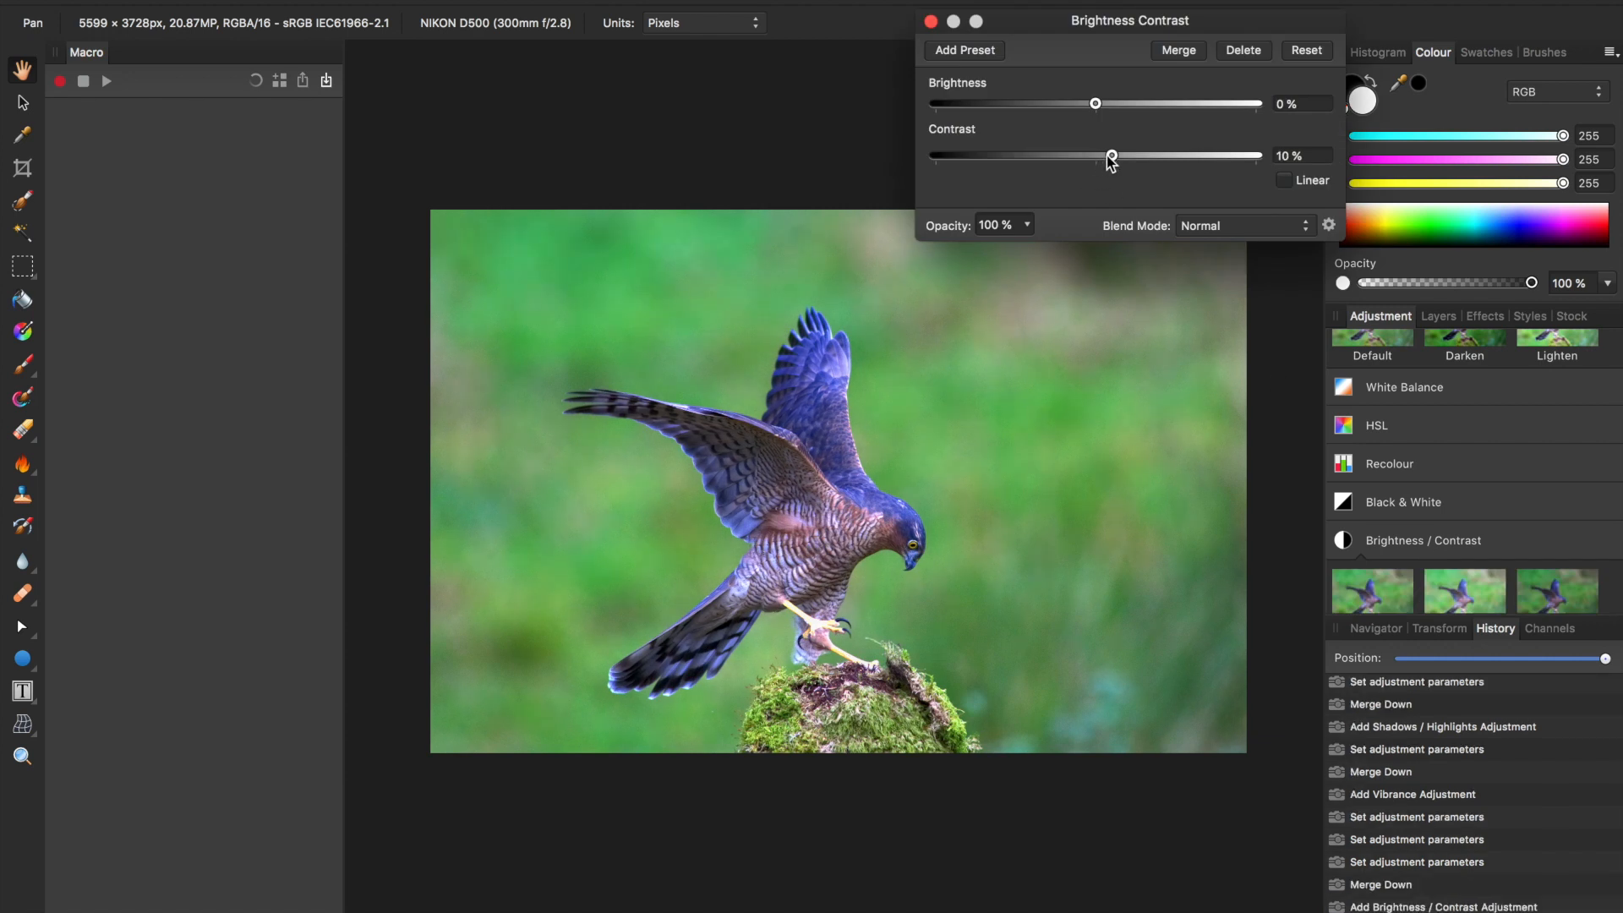
pyautogui.moveTo(1111, 155); pyautogui.dragTo(1106, 156)
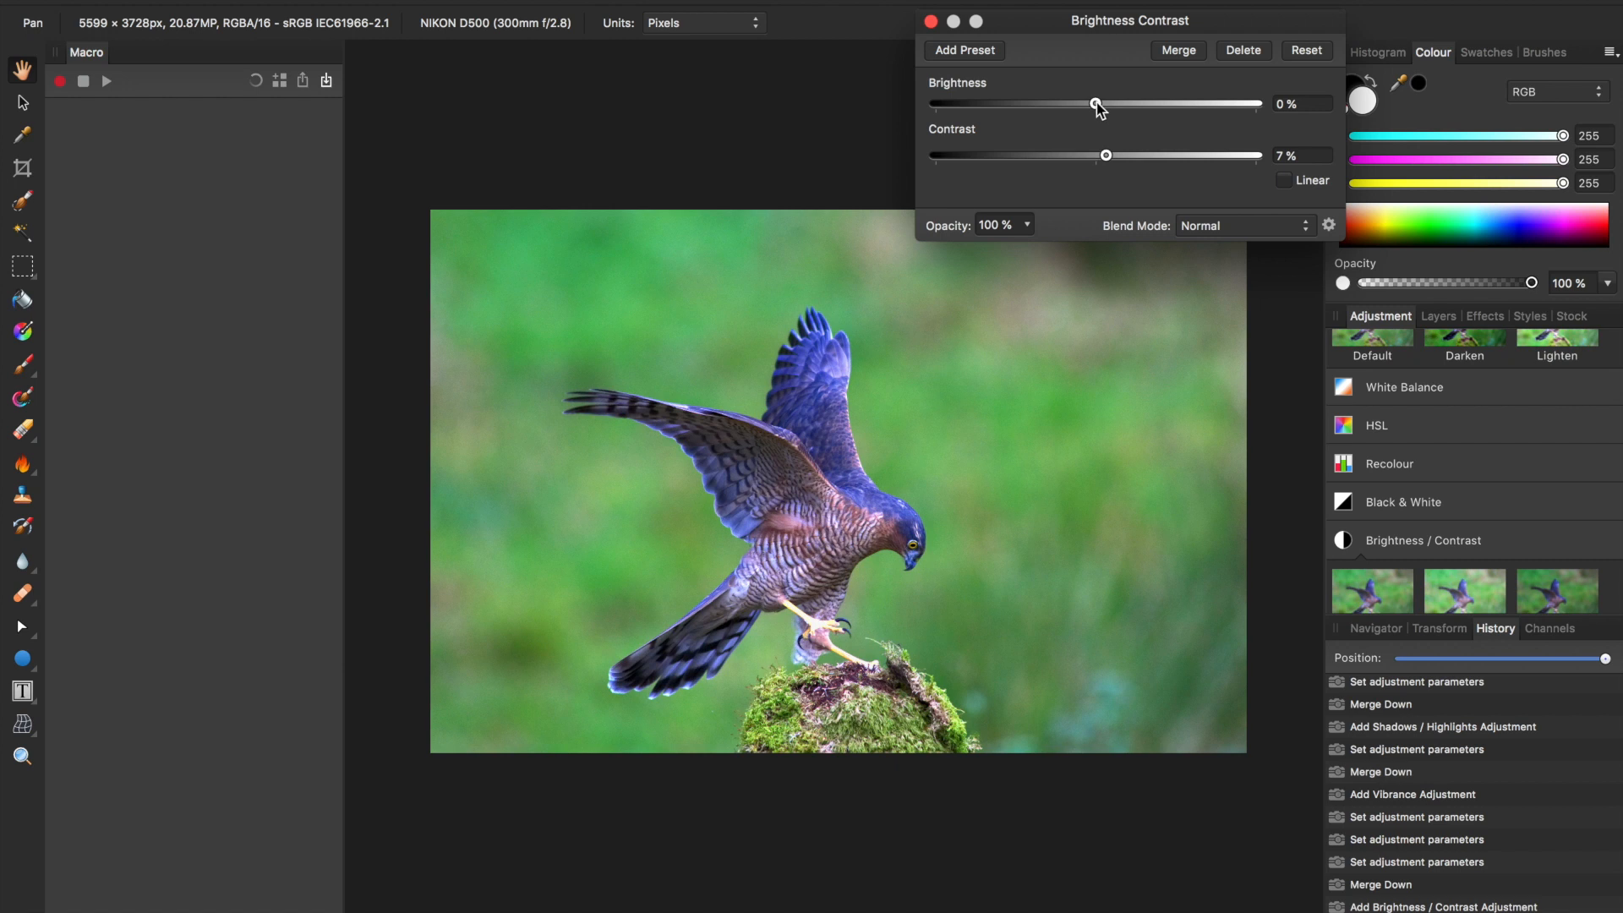
pyautogui.moveTo(1097, 104); pyautogui.dragTo(1118, 104)
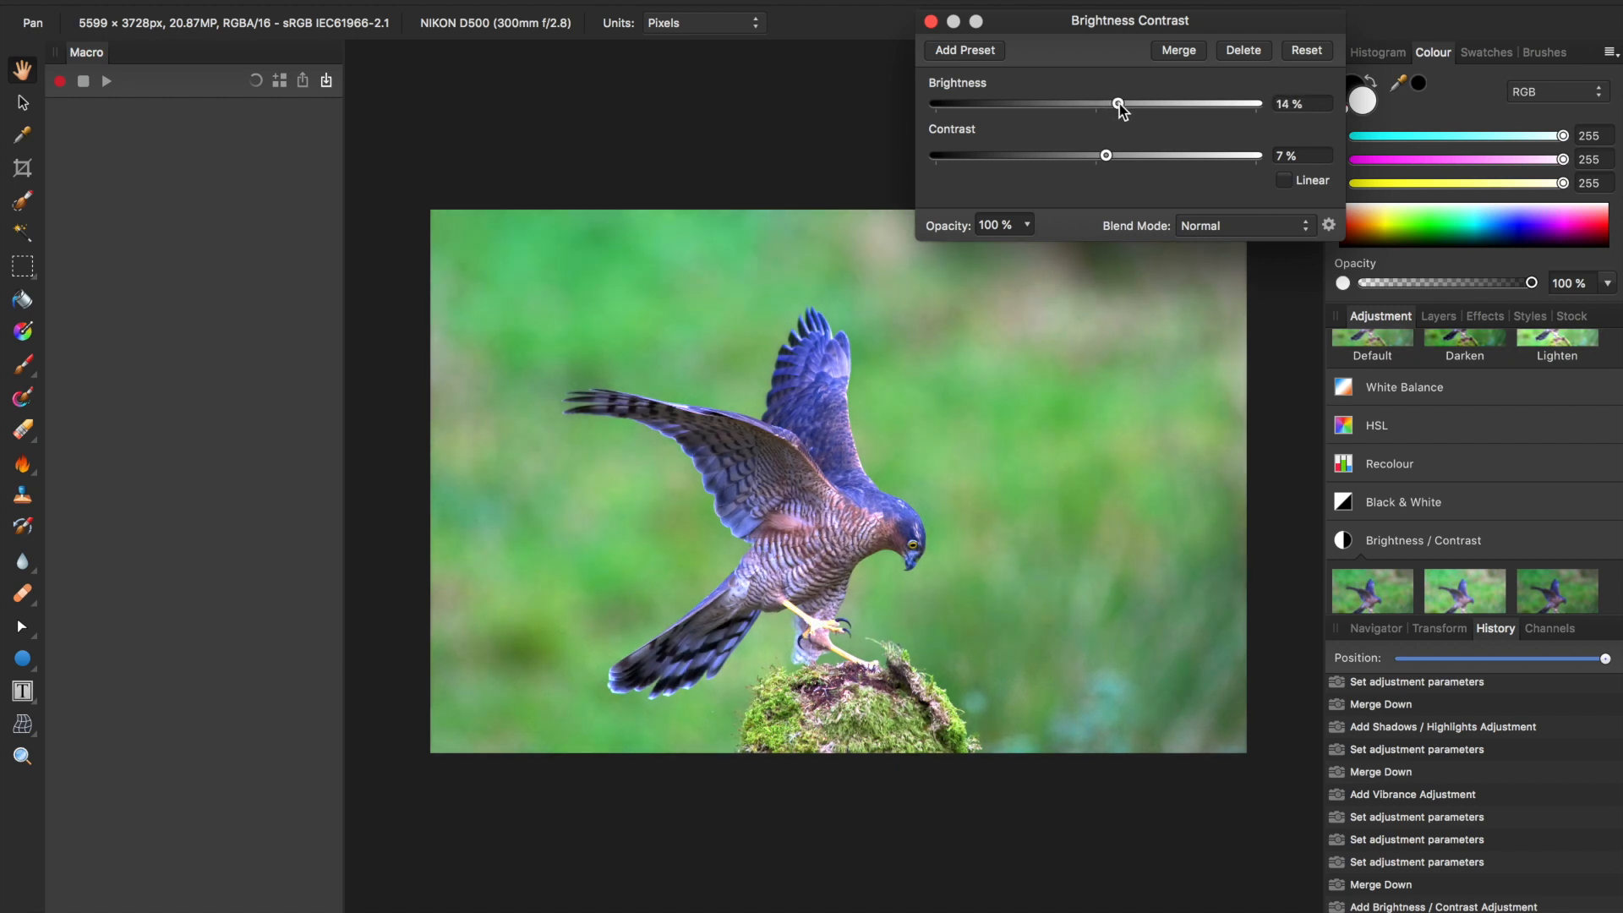
pyautogui.click(930, 20)
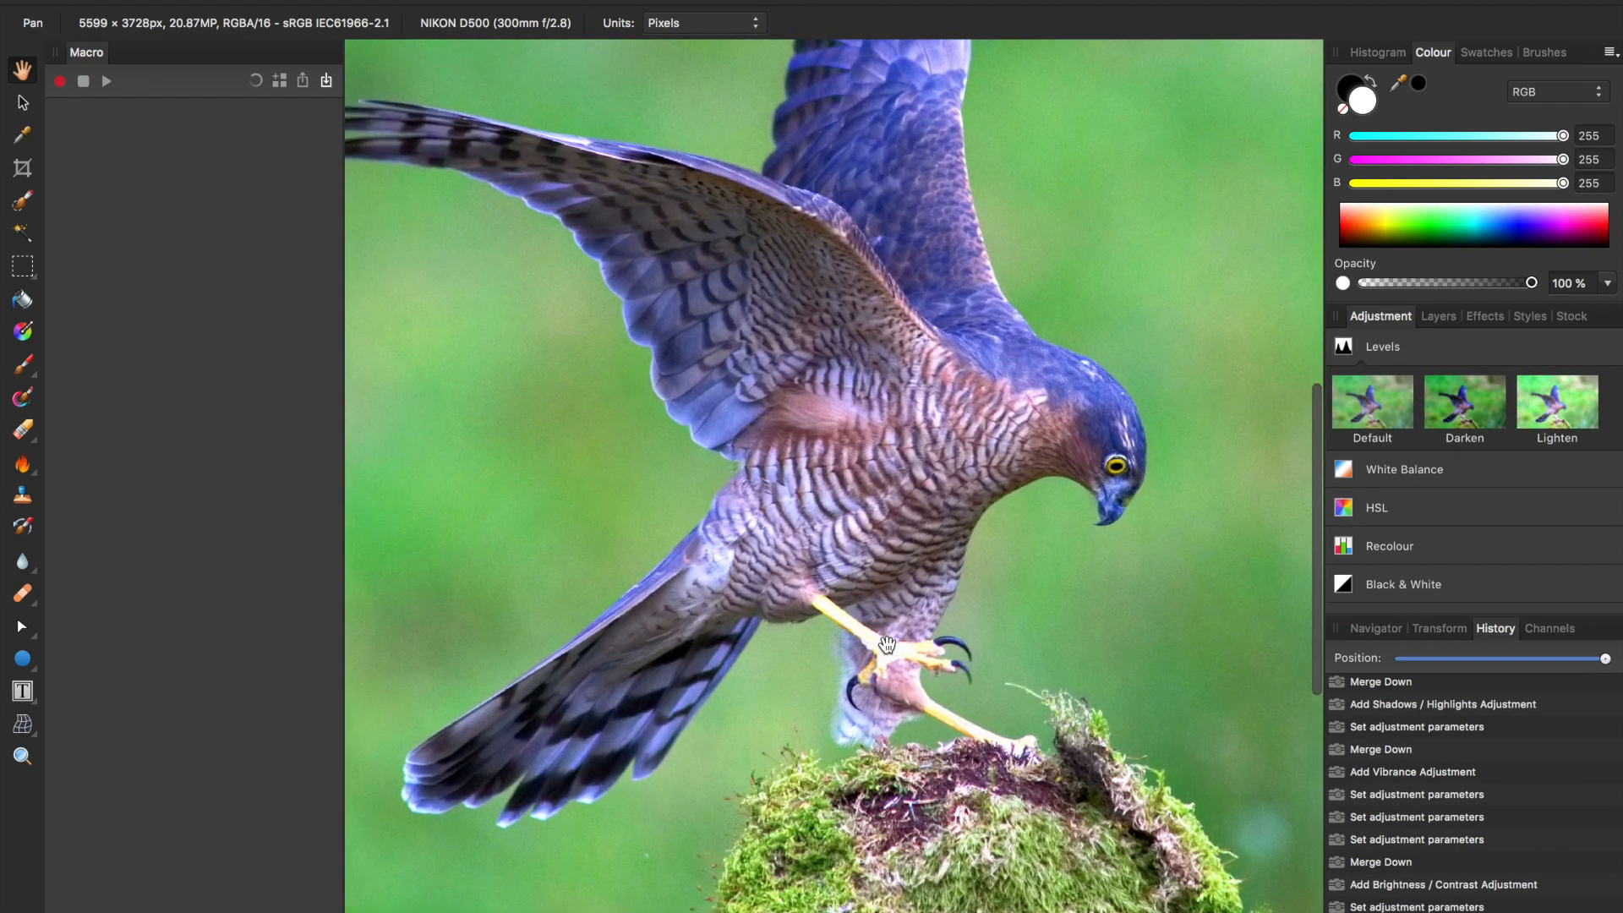
# - Select the Dodge Brush Tool to lighten the hawk's head and wings
pyautogui.click(20, 466)
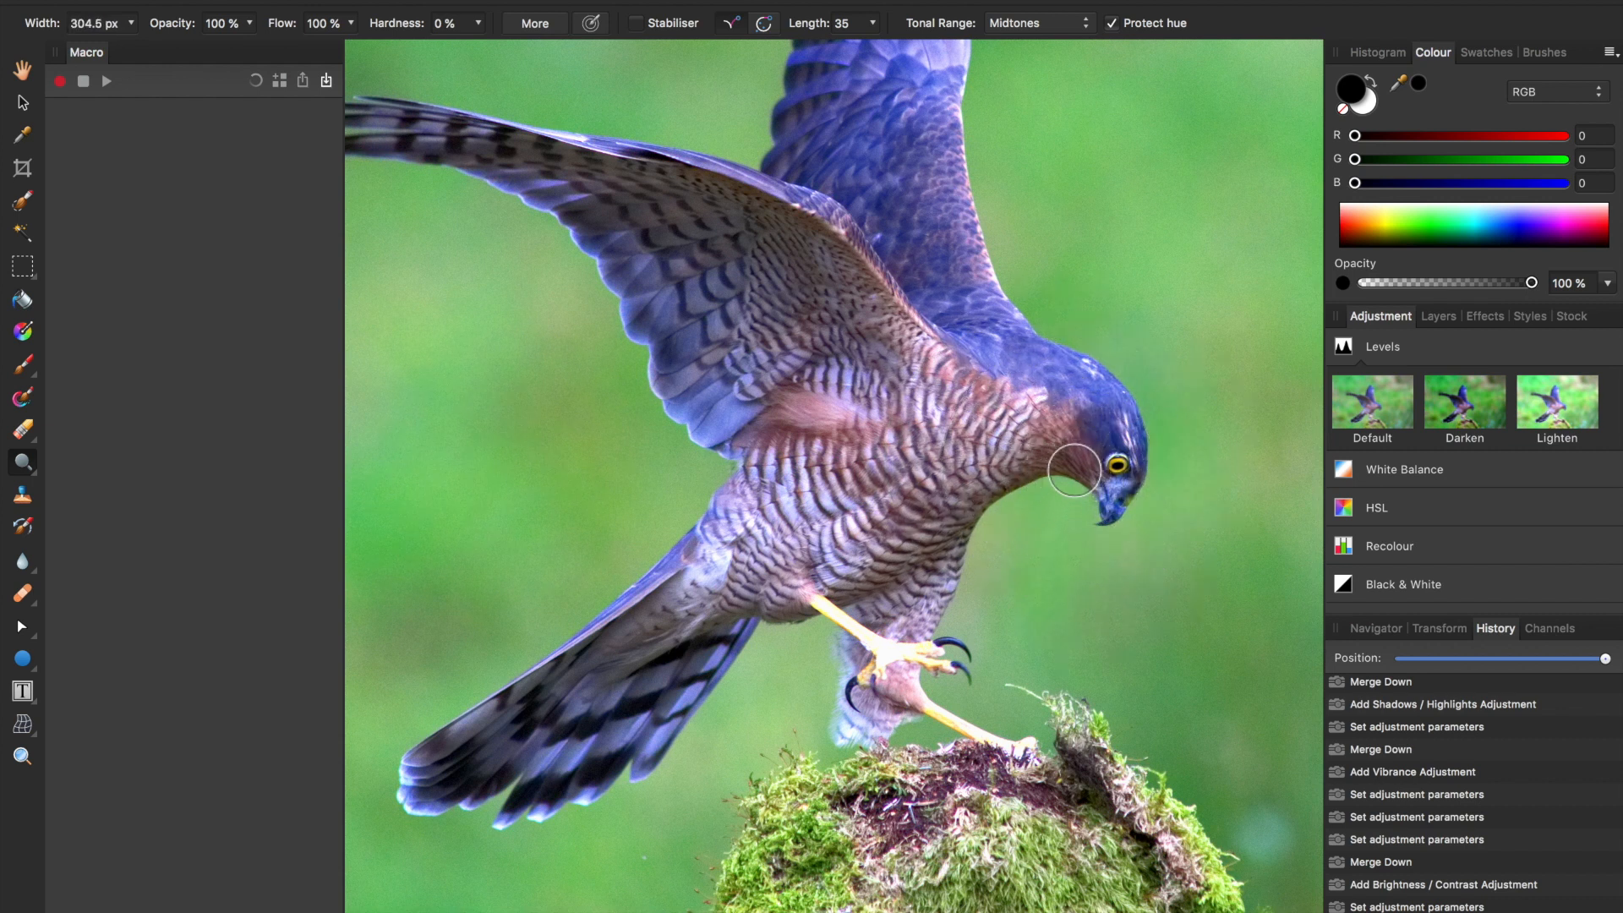
pyautogui.moveTo(1131, 502)
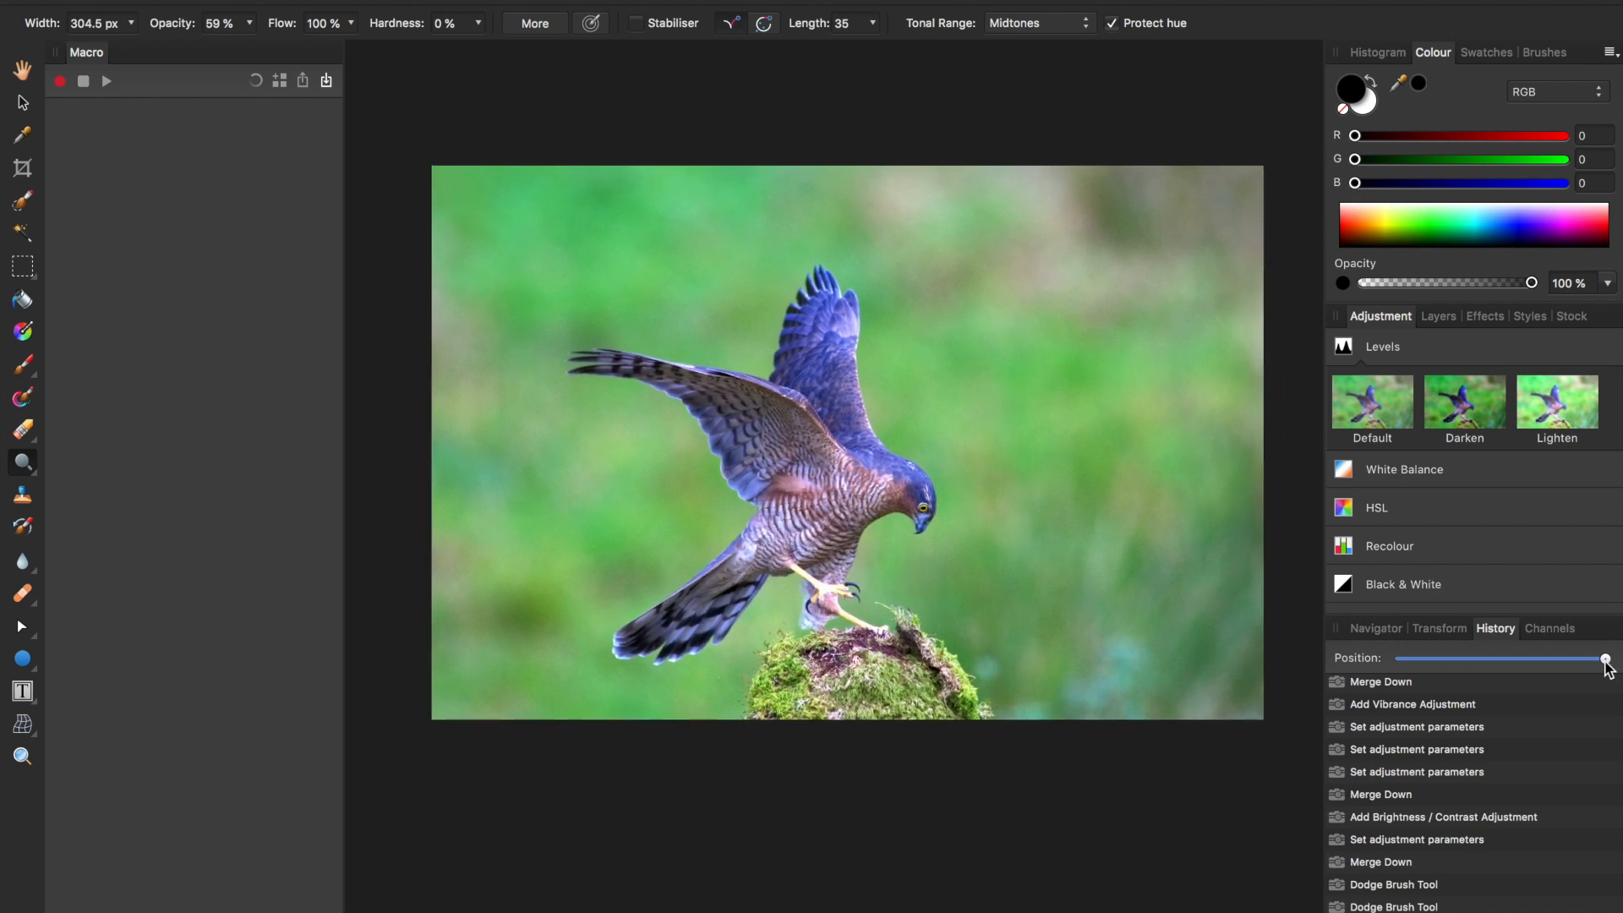
pyautogui.moveTo(1604, 658); pyautogui.dragTo(1437, 659)
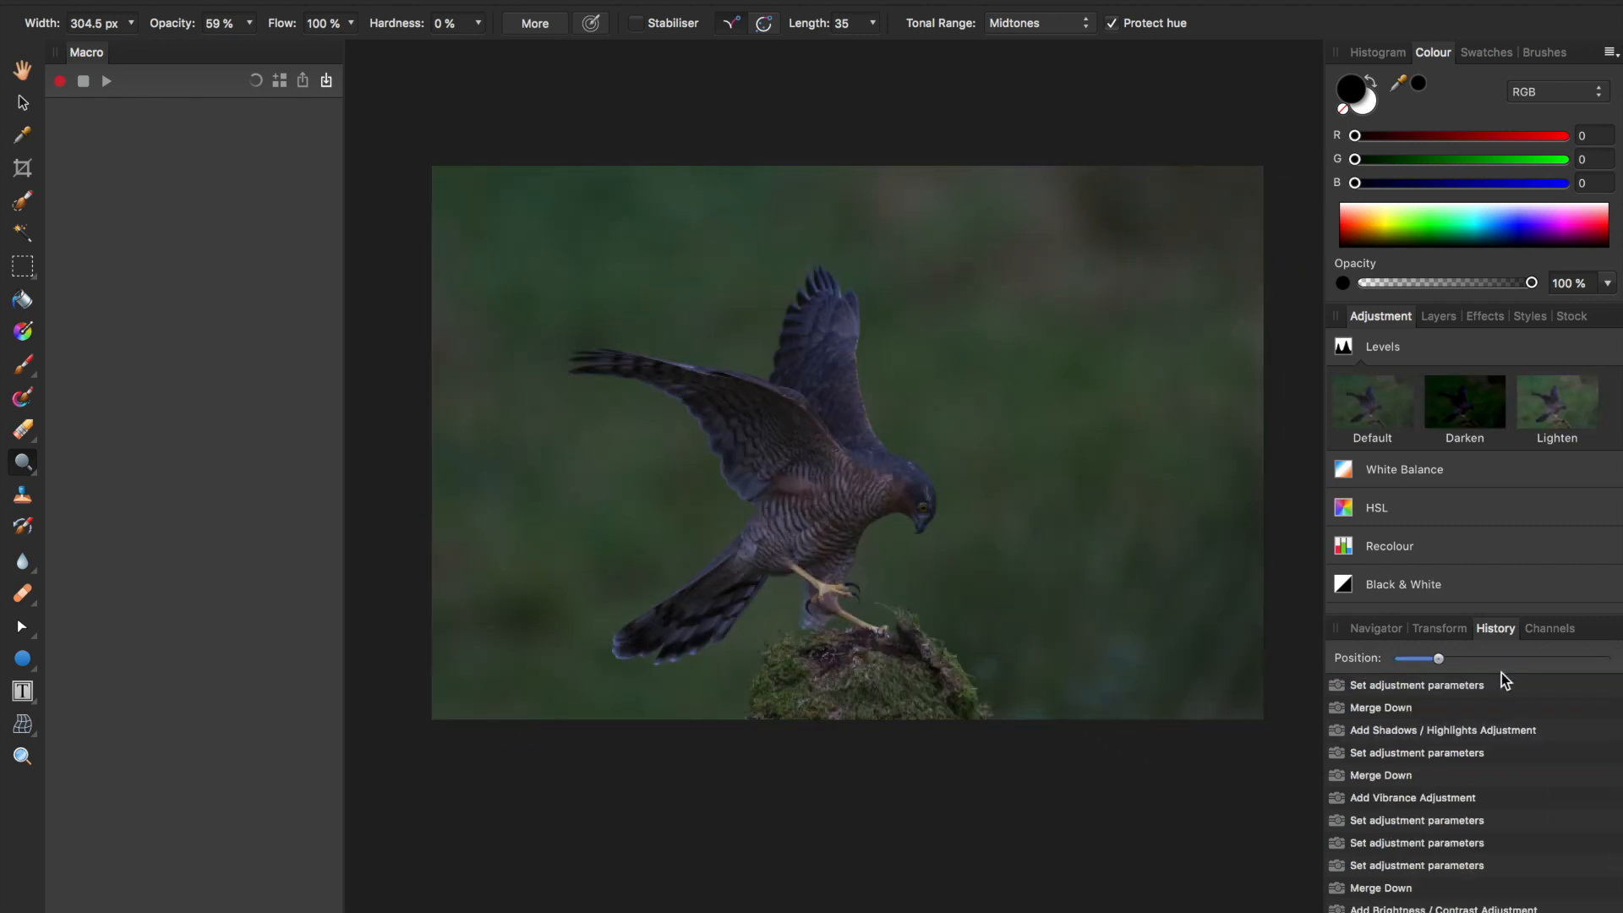
pyautogui.moveTo(1438, 658); pyautogui.dragTo(1606, 658)
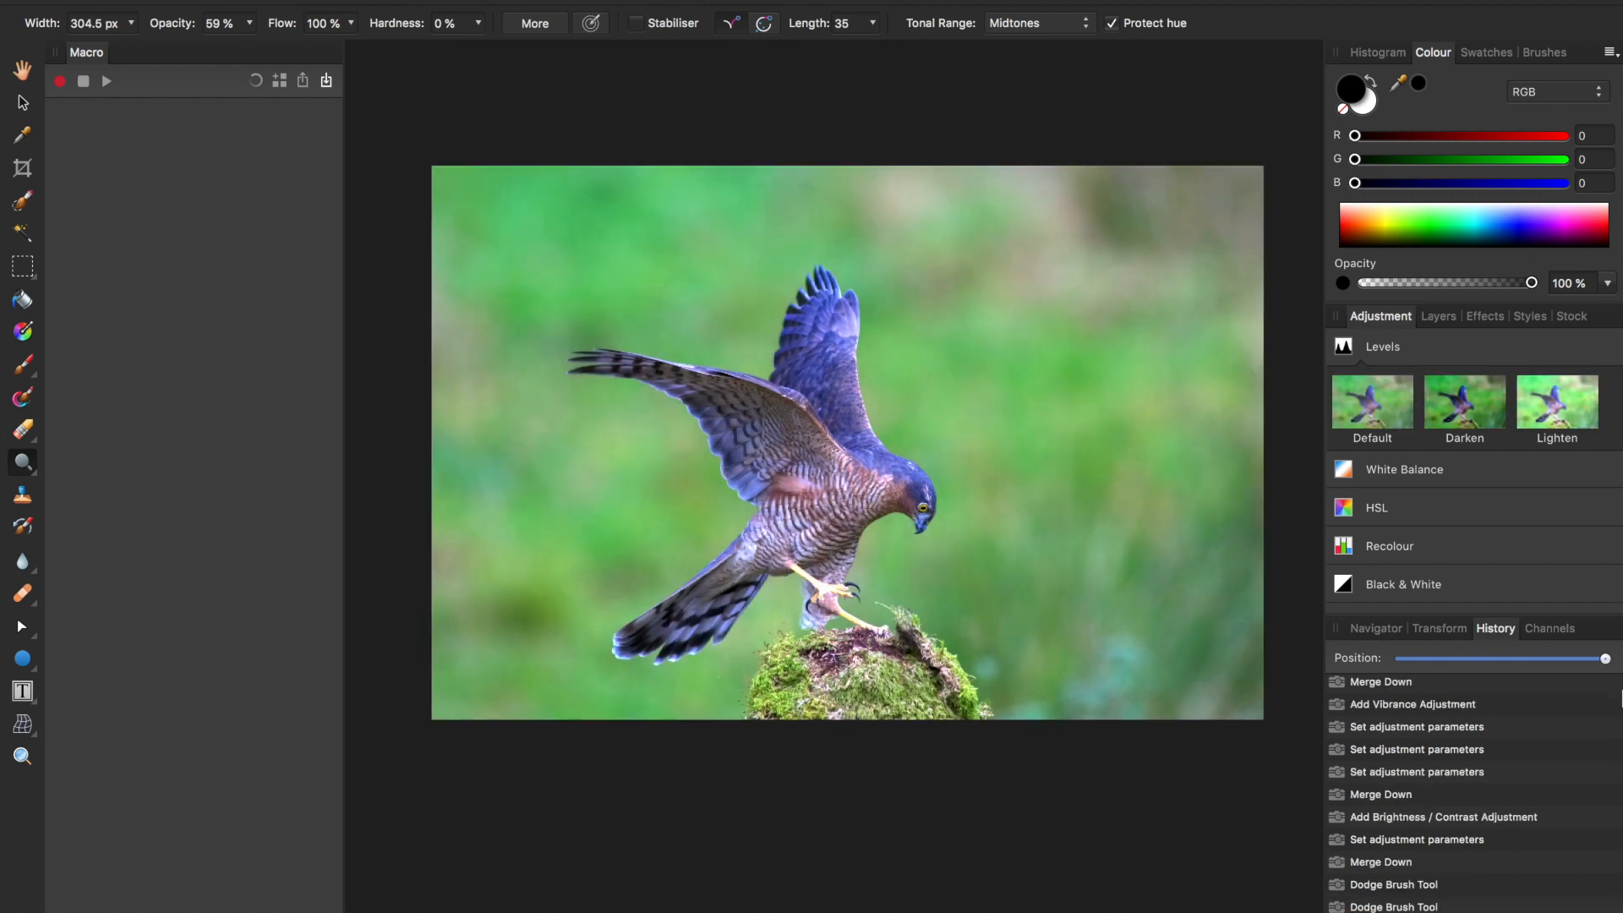